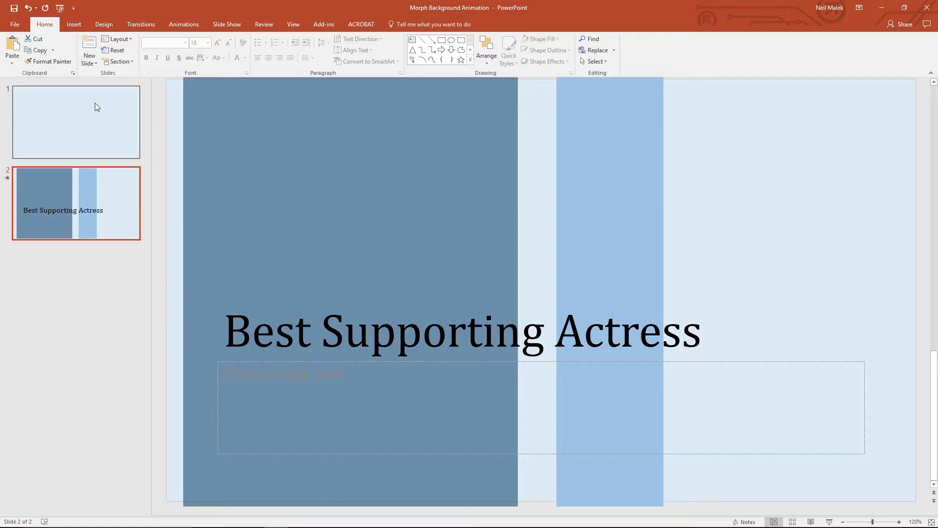
- Check the blank first slide, then reselect the 'Best Supporting Actress' slide
{"action": "left_click", "coordinate": [77, 122]}
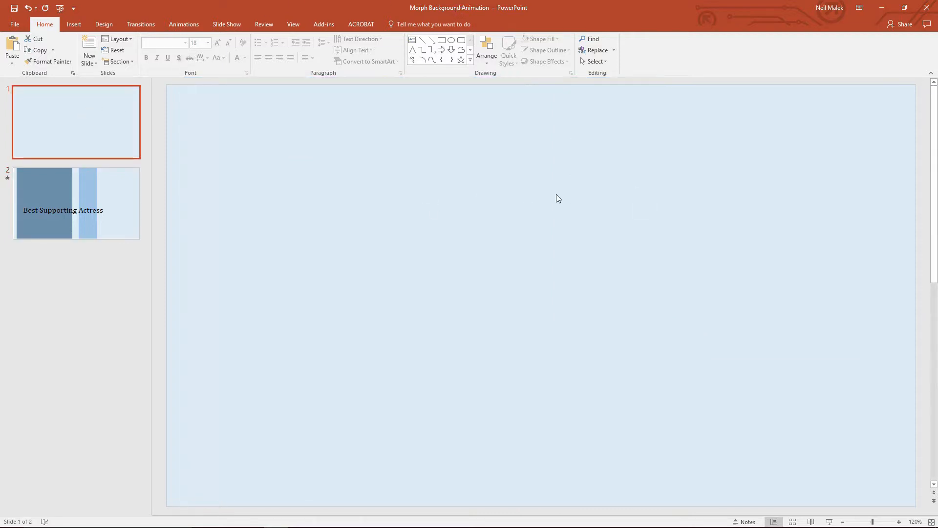
{"action": "left_click", "coordinate": [76, 202]}
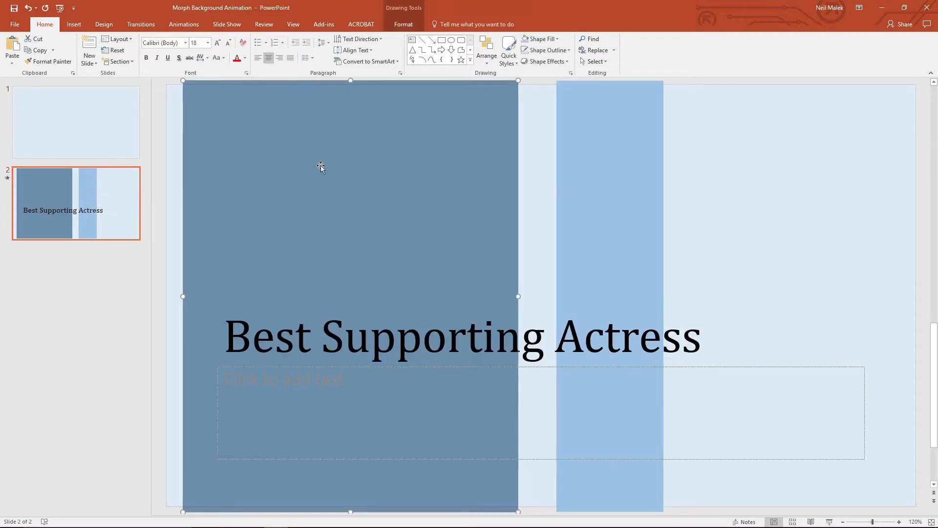
{"action": "mouse_move", "coordinate": [277, 130]}
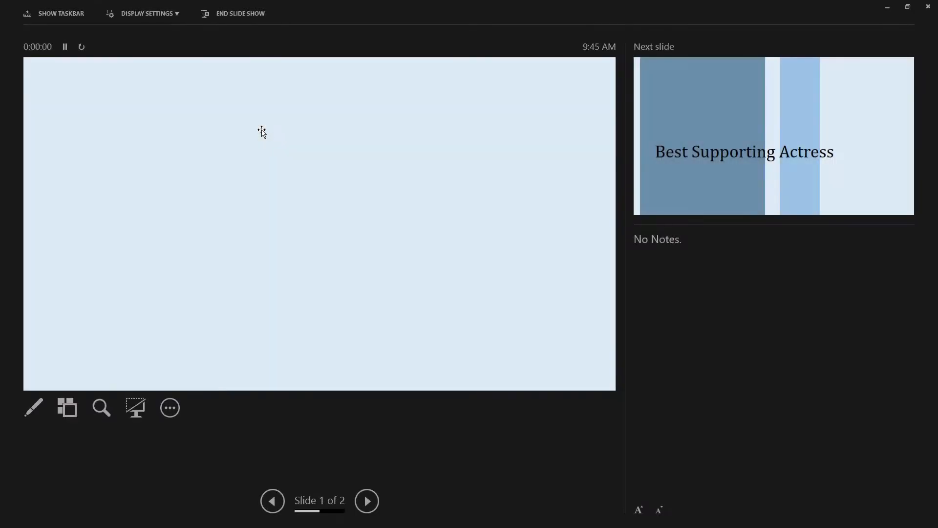
- Advance Presenter View to the 'Best Supporting Actress' slide to preview the Morph
{"action": "left_click", "coordinate": [367, 501]}
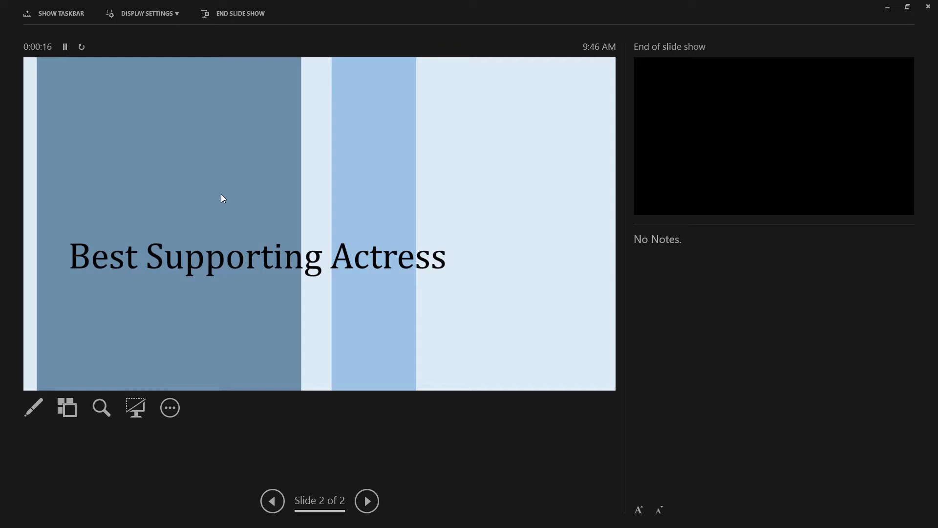
{"action": "mouse_move", "coordinate": [562, 191]}
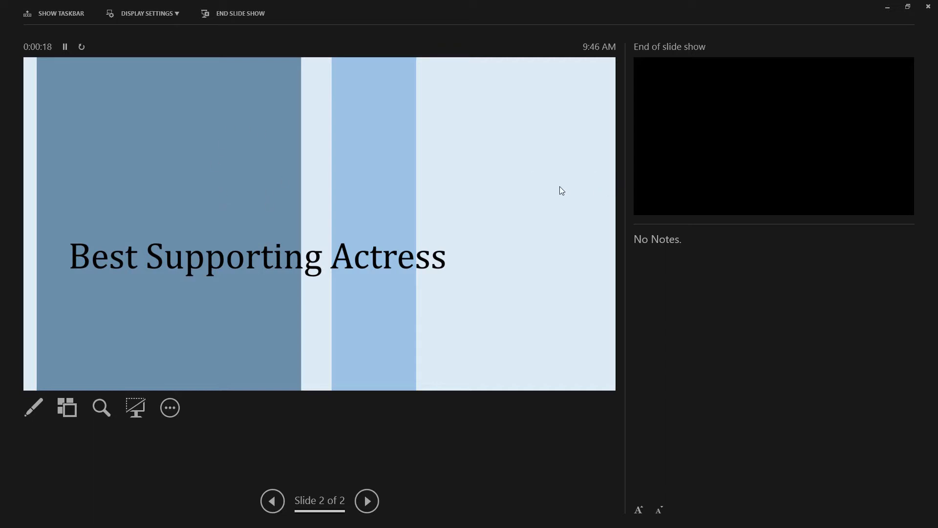
{"action": "mouse_move", "coordinate": [203, 190]}
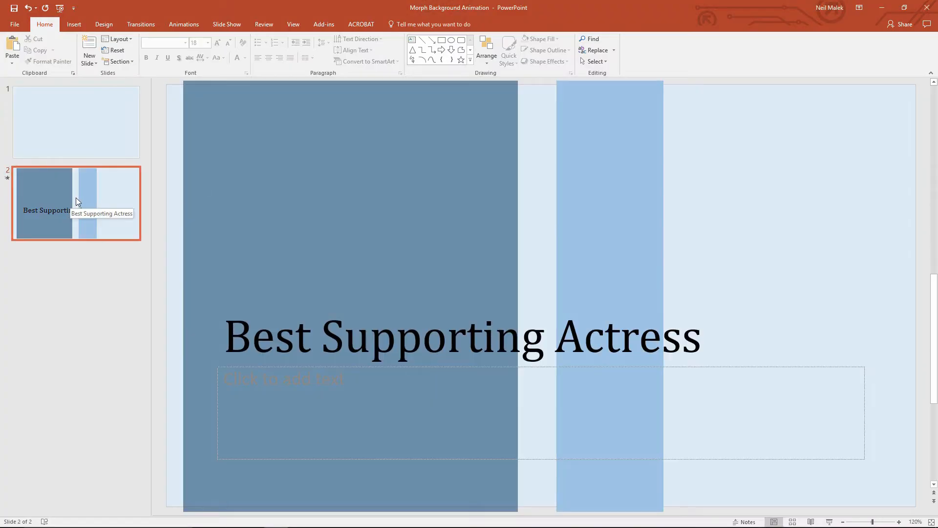
{"action": "mouse_move", "coordinate": [77, 192]}
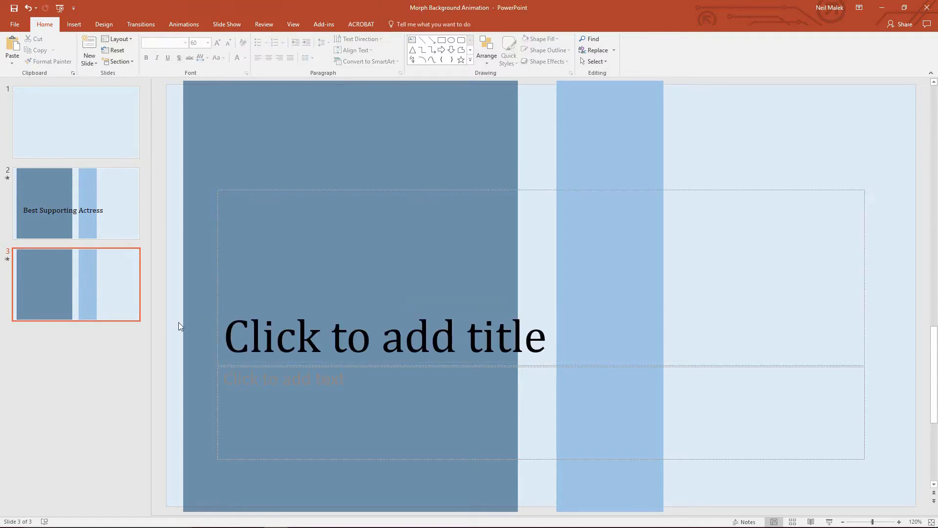
- Select the empty title and text placeholders on slide 3 for deletion
{"action": "left_click", "coordinate": [125, 42]}
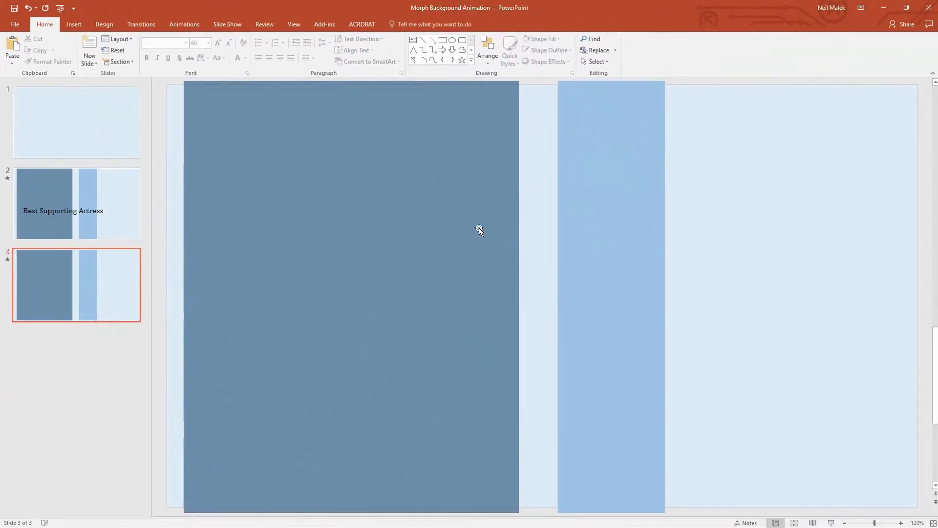
{"action": "mouse_move", "coordinate": [424, 227]}
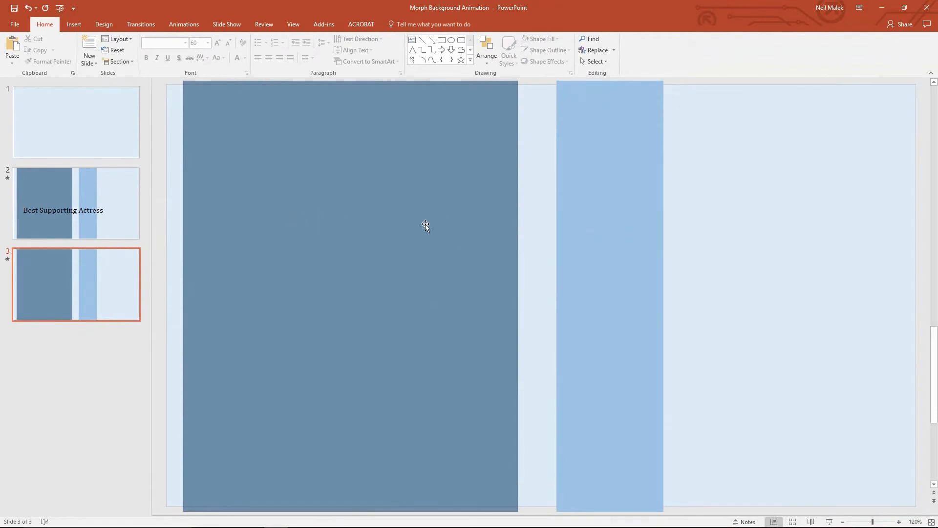
{"action": "mouse_move", "coordinate": [464, 246]}
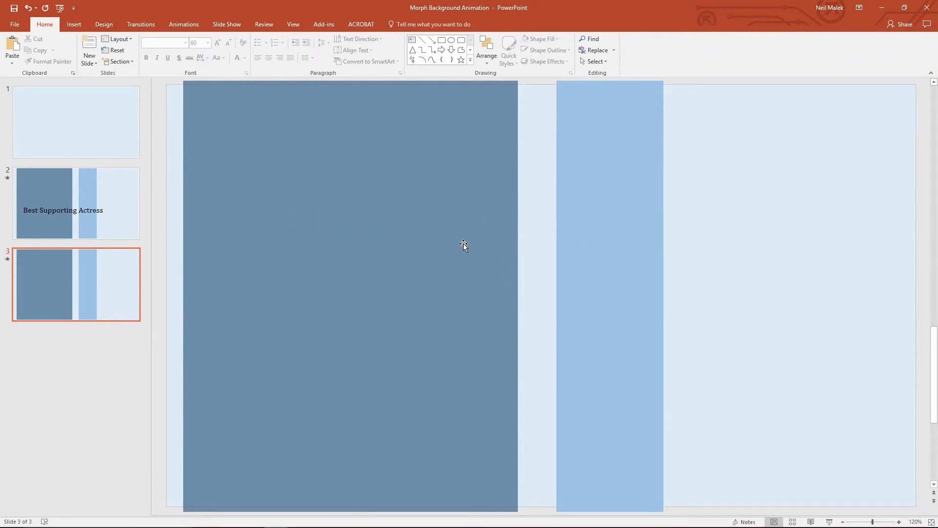
{"action": "mouse_move", "coordinate": [399, 238]}
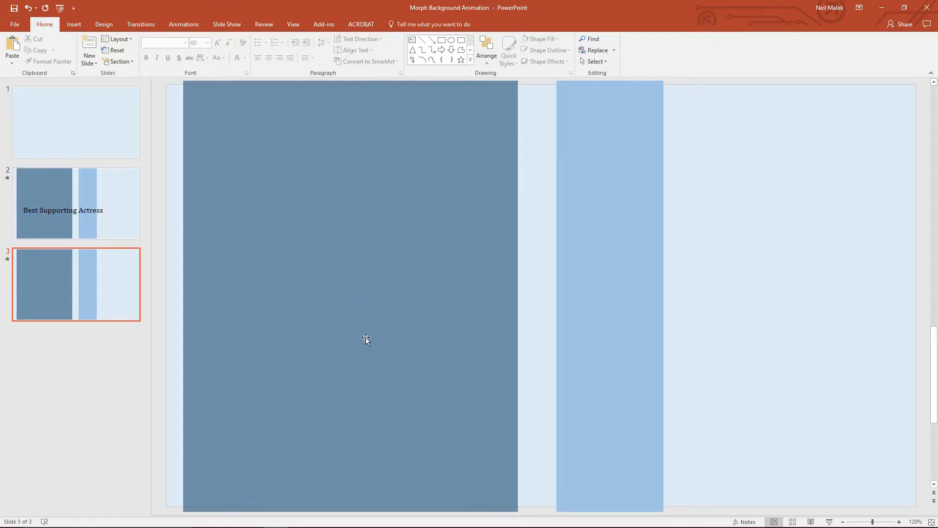
{"action": "mouse_move", "coordinate": [383, 233]}
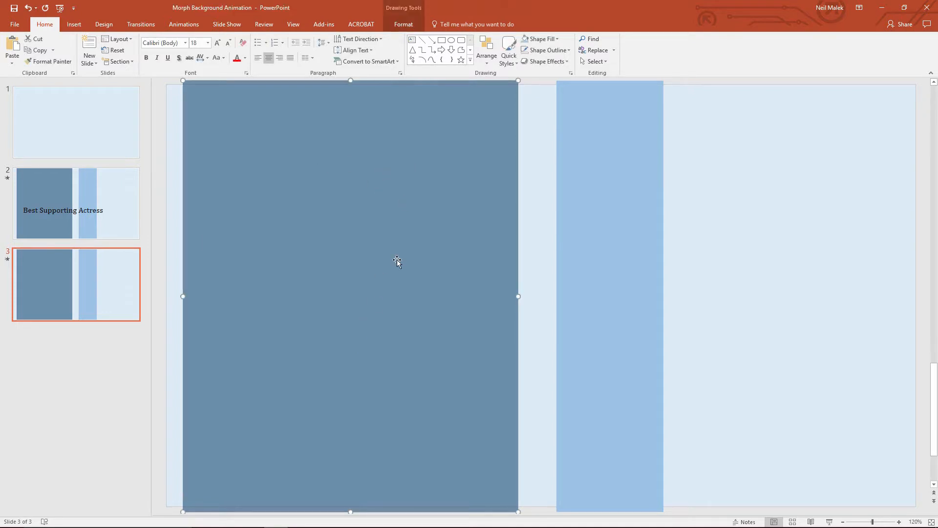
{"action": "mouse_move", "coordinate": [111, 282]}
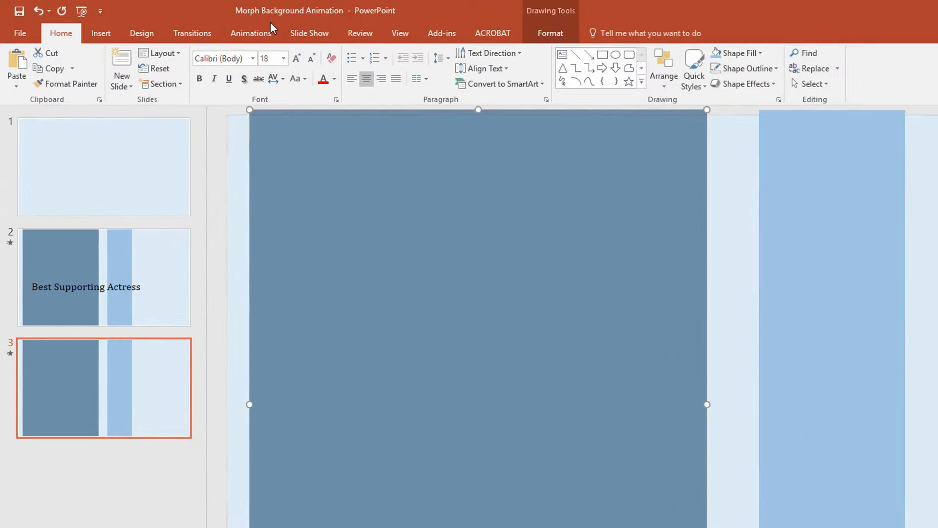
- Confirm the large dark bar on slide 3 has no animation, then deselect it
{"action": "left_click", "coordinate": [250, 33]}
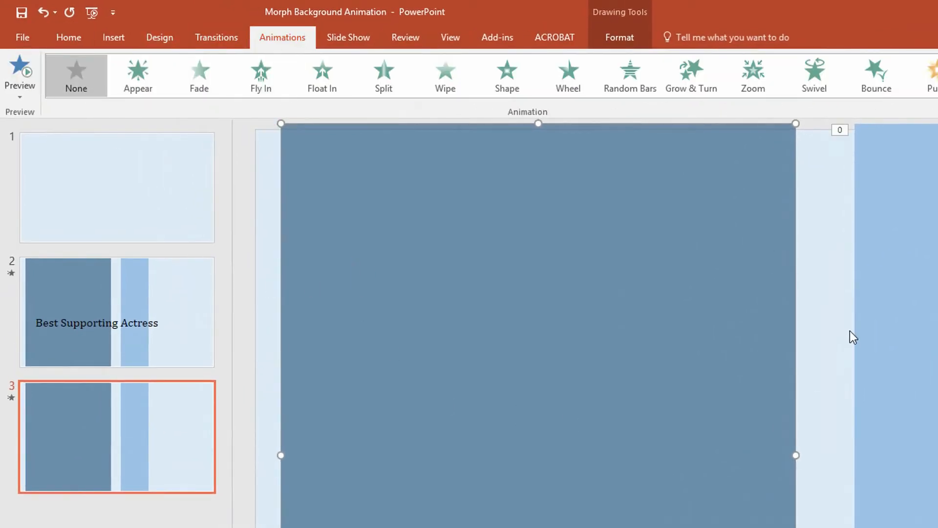
{"action": "left_click", "coordinate": [260, 76]}
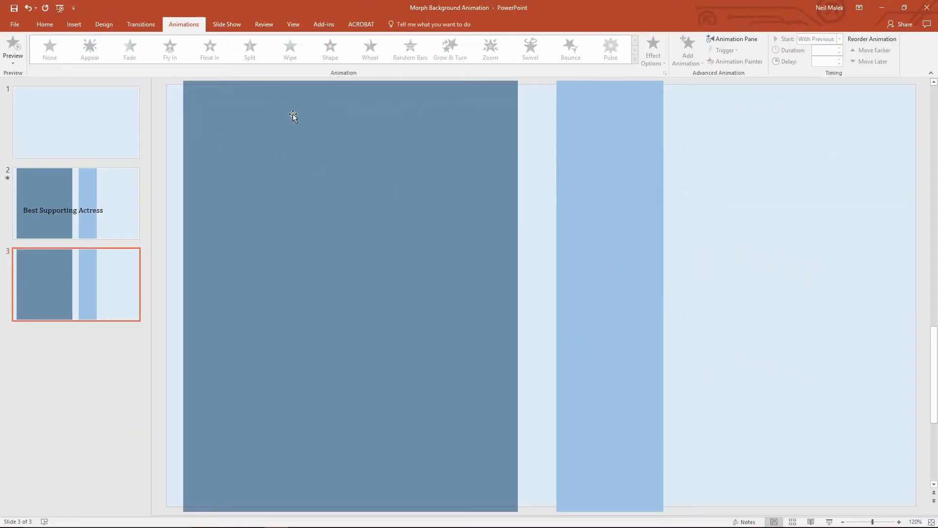
{"action": "left_click", "coordinate": [74, 24]}
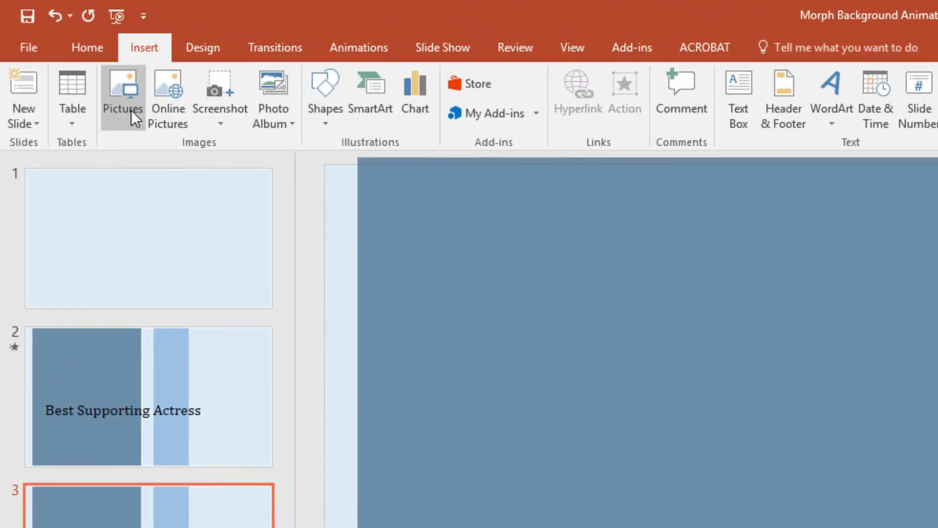
- Insert the Viola Davis photo from the ACTRESSES folder onto slide 3
{"action": "left_click", "coordinate": [122, 96]}
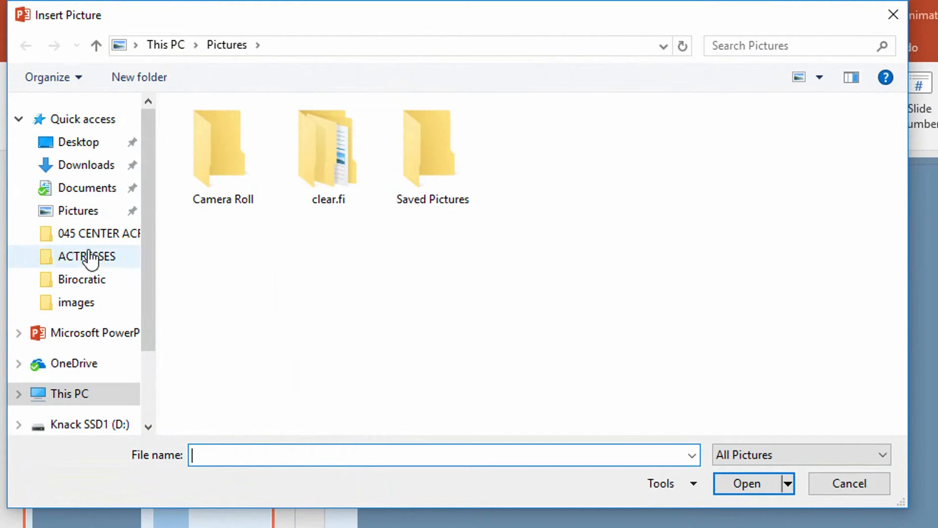
{"action": "double_click", "coordinate": [86, 256]}
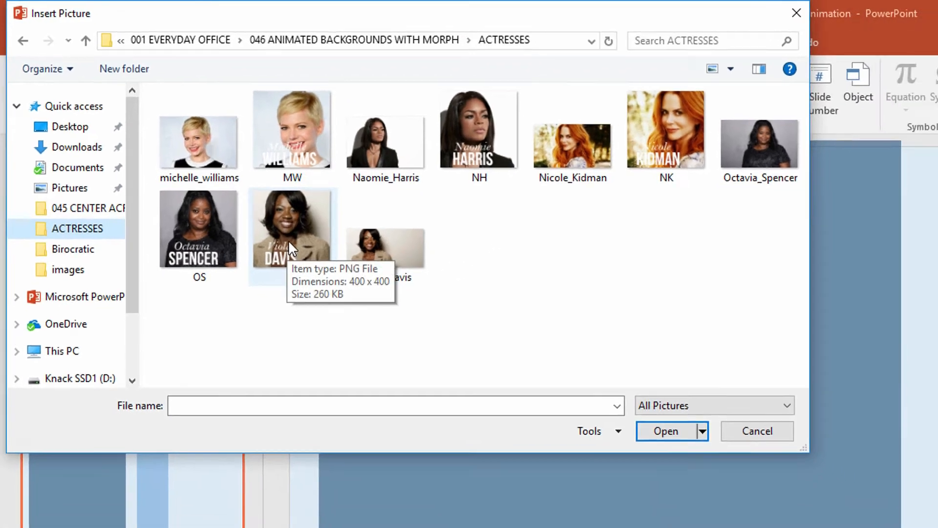
{"action": "double_click", "coordinate": [293, 230]}
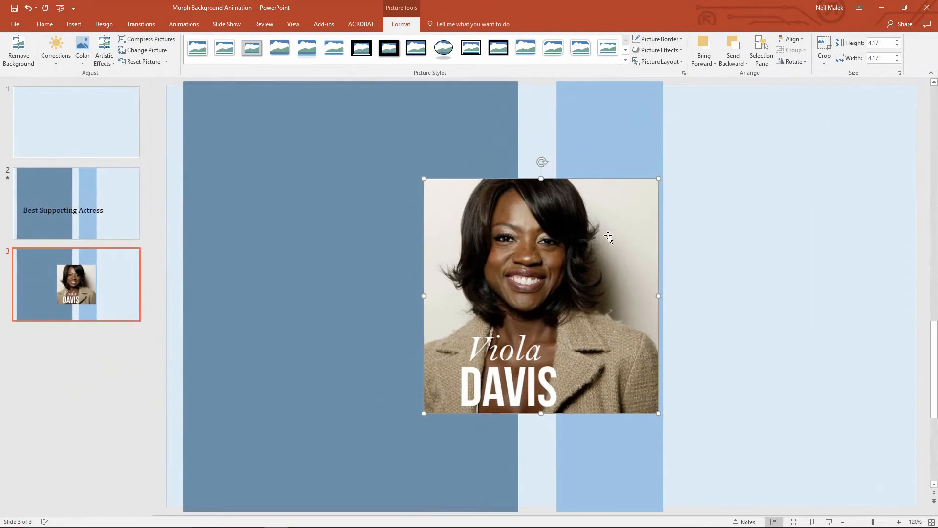
{"action": "mouse_move", "coordinate": [571, 282]}
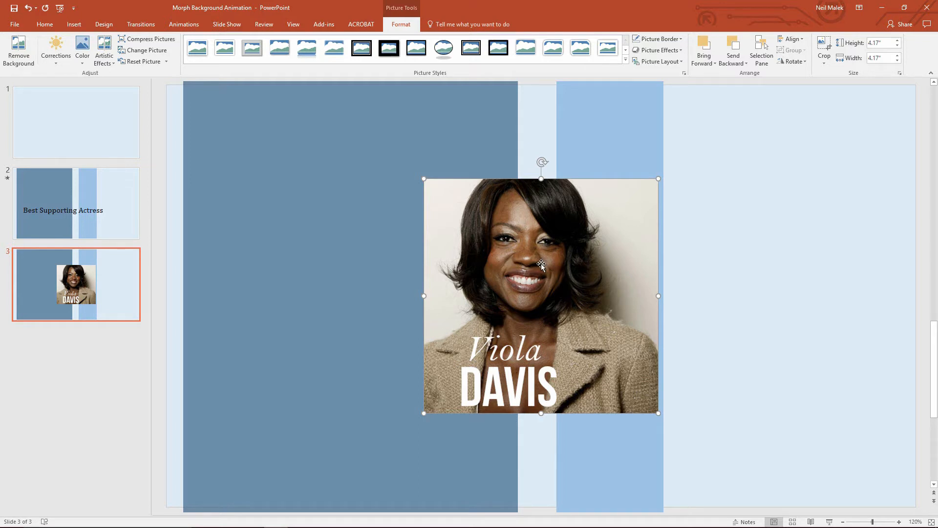
{"action": "mouse_move", "coordinate": [207, 231]}
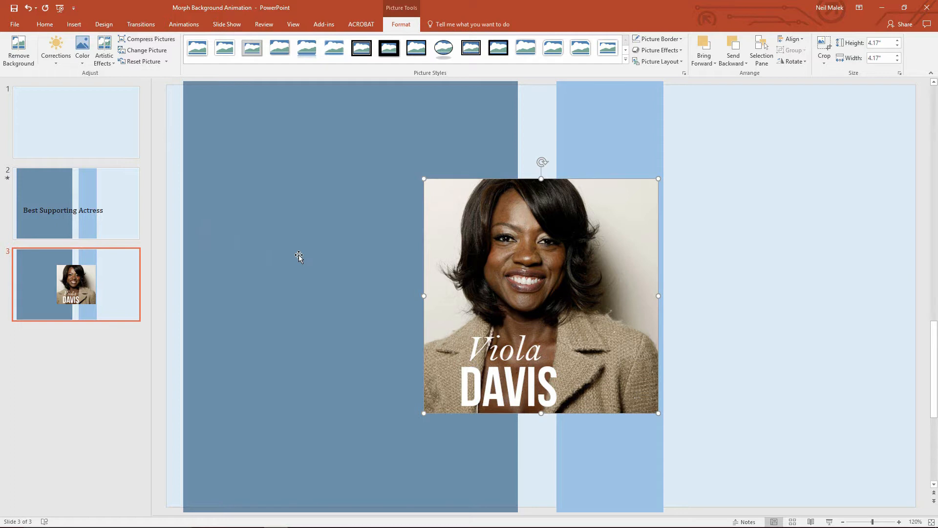
{"action": "mouse_move", "coordinate": [368, 247]}
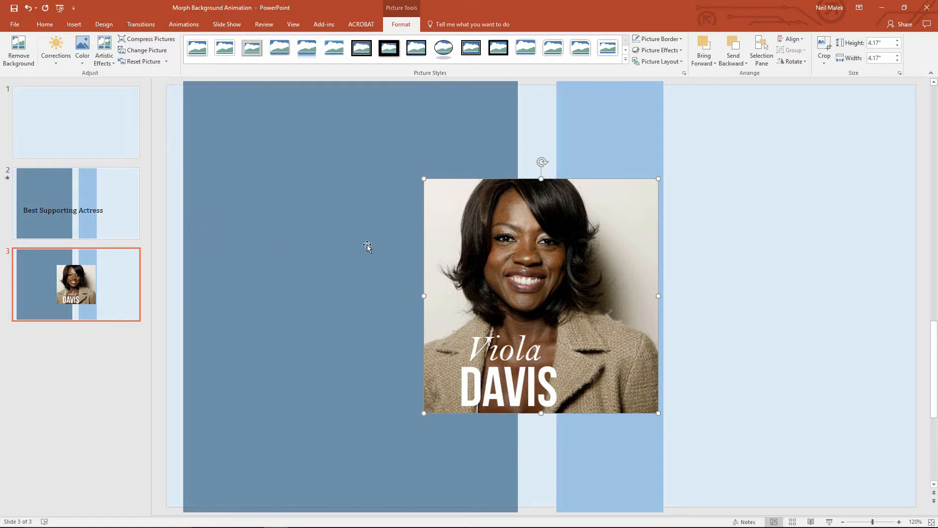
{"action": "mouse_move", "coordinate": [519, 237]}
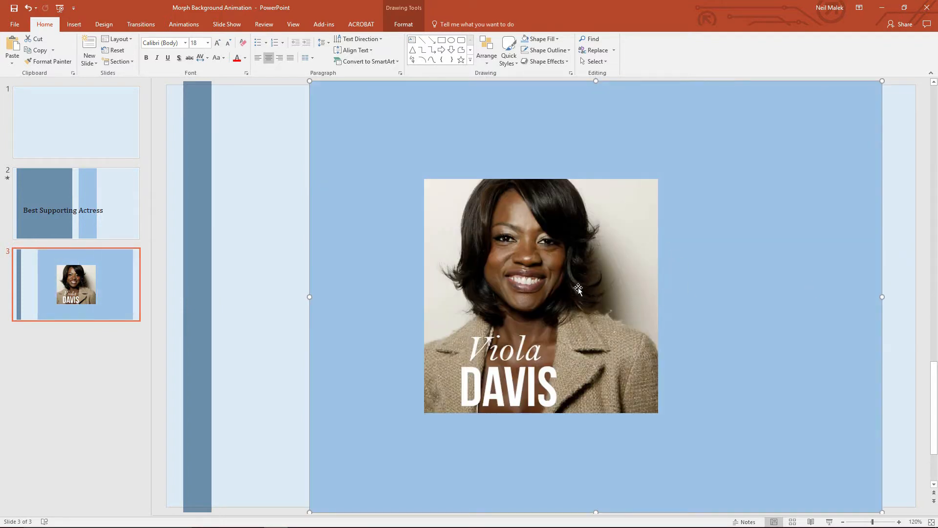
{"action": "mouse_move", "coordinate": [410, 267]}
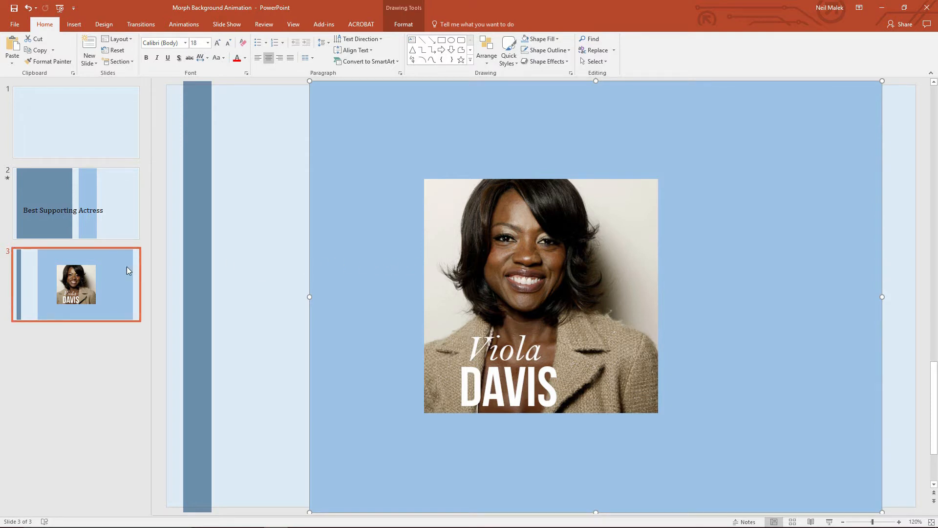
- Select the third slide and bring up its transition settings
{"action": "left_click", "coordinate": [102, 250]}
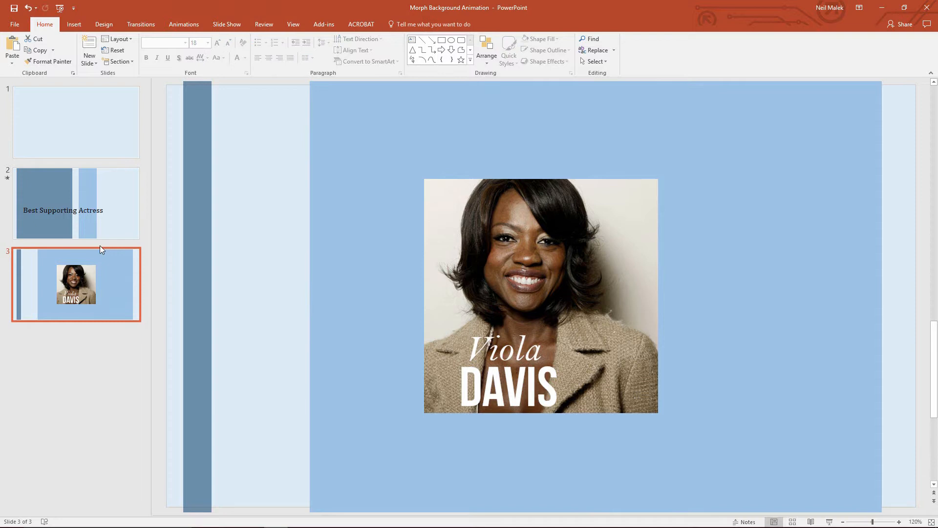
{"action": "left_click", "coordinate": [141, 24]}
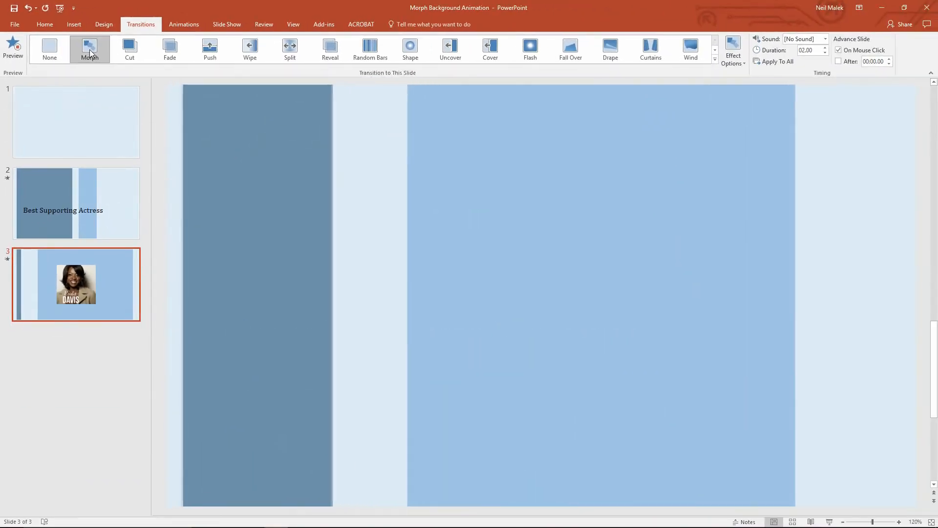
- Apply the Morph transition to slide 3
{"action": "left_click", "coordinate": [89, 49]}
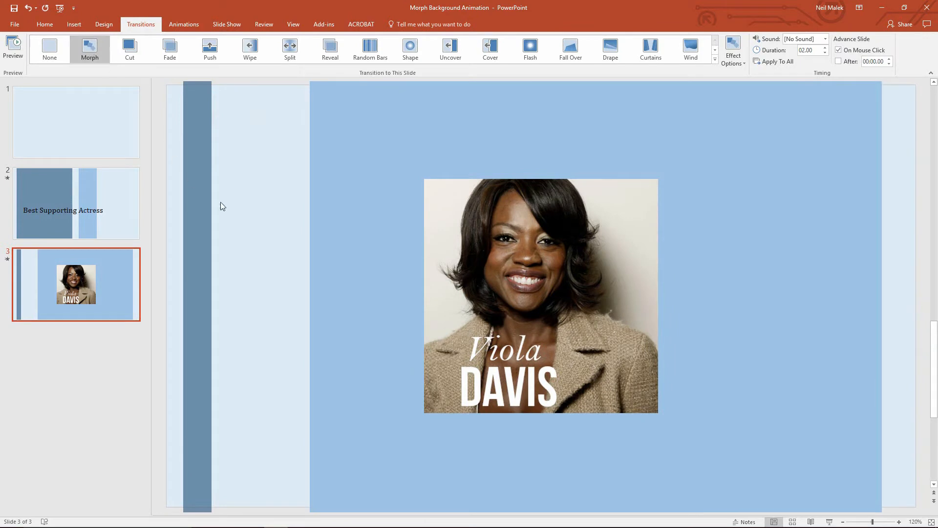
{"action": "mouse_move", "coordinate": [373, 221]}
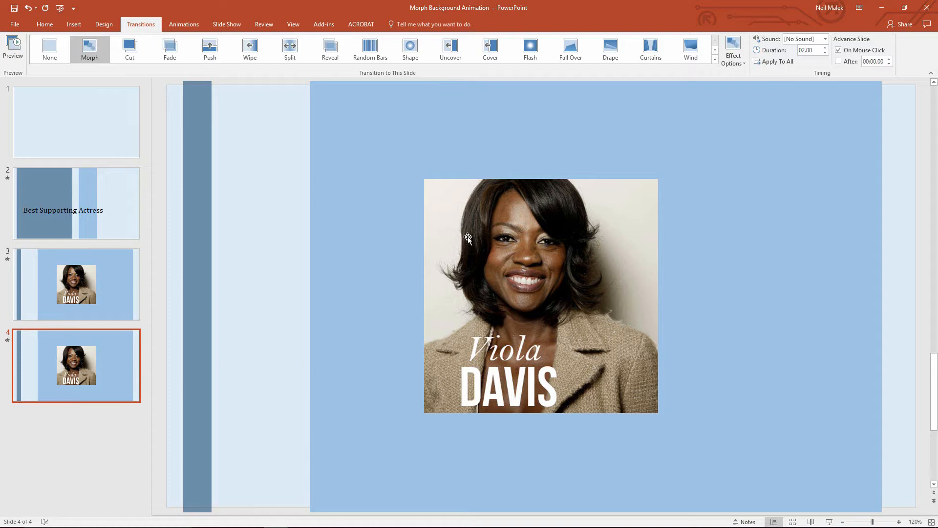
{"action": "mouse_move", "coordinate": [517, 276]}
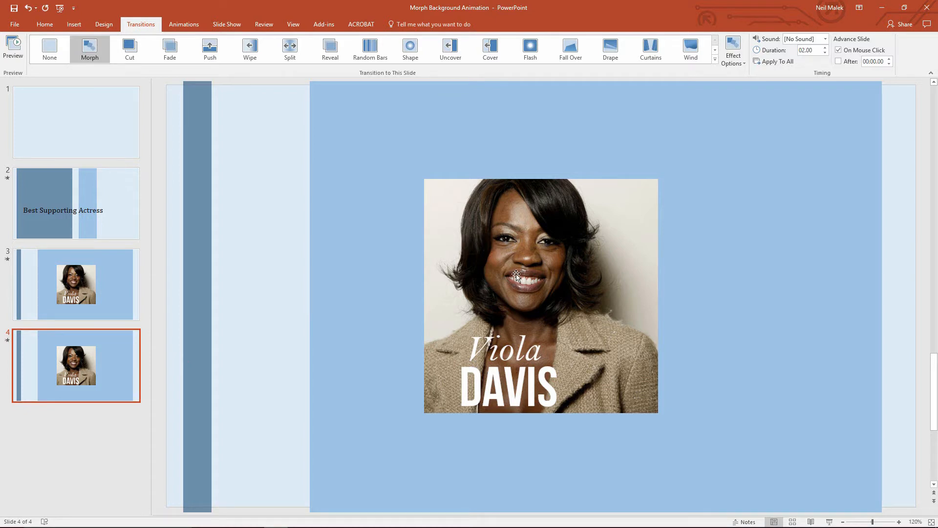
{"action": "mouse_move", "coordinate": [534, 269]}
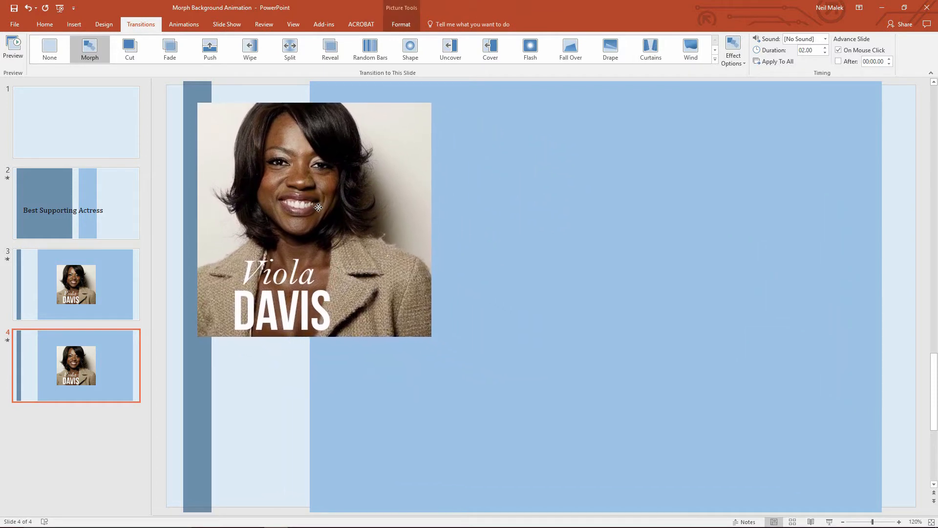
- Shrink the Viola Davis photo on slide 4 into a small thumbnail
{"action": "left_click", "coordinate": [317, 208]}
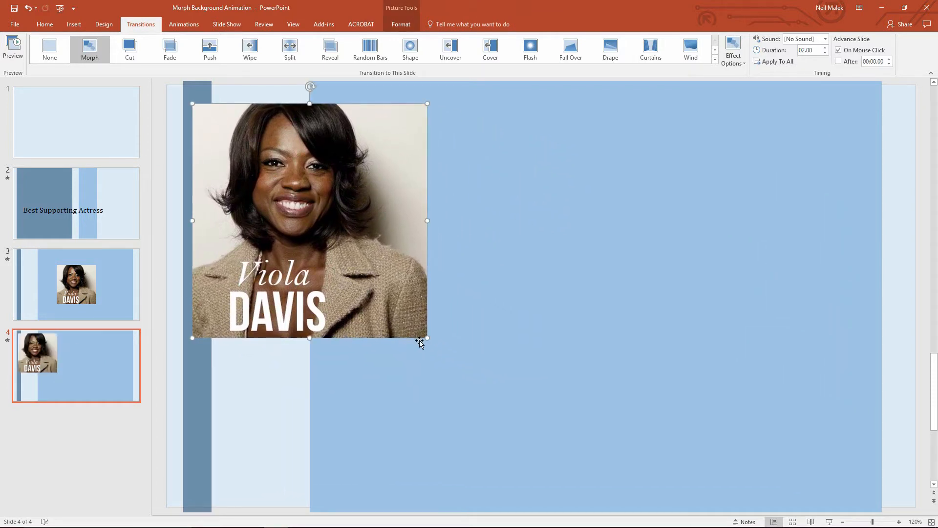
{"action": "left_click_drag", "start_coordinate": [427, 336], "coordinate": [293, 214]}
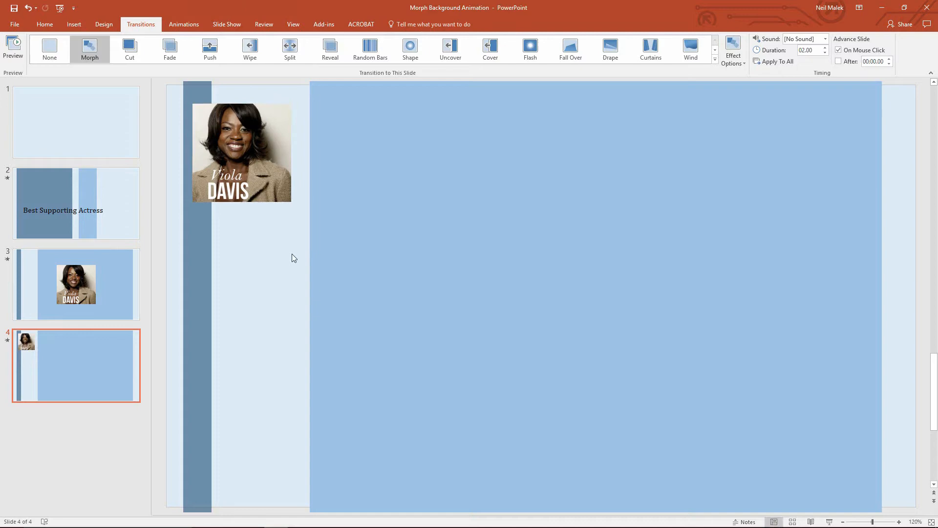
{"action": "left_click", "coordinate": [74, 24]}
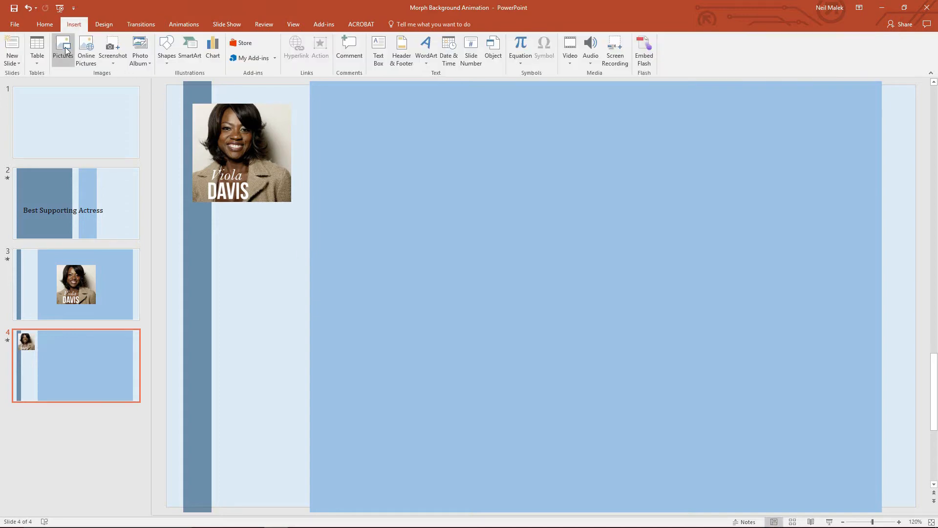
- Insert the Naomie Harris portrait on slide 4 and dismiss Design Ideas
{"action": "left_click", "coordinate": [63, 48]}
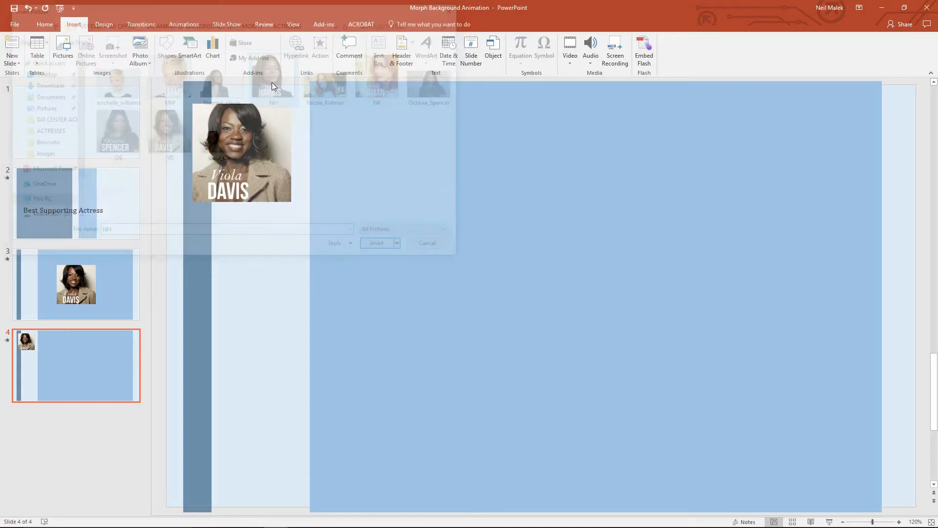
{"action": "left_click", "coordinate": [376, 243]}
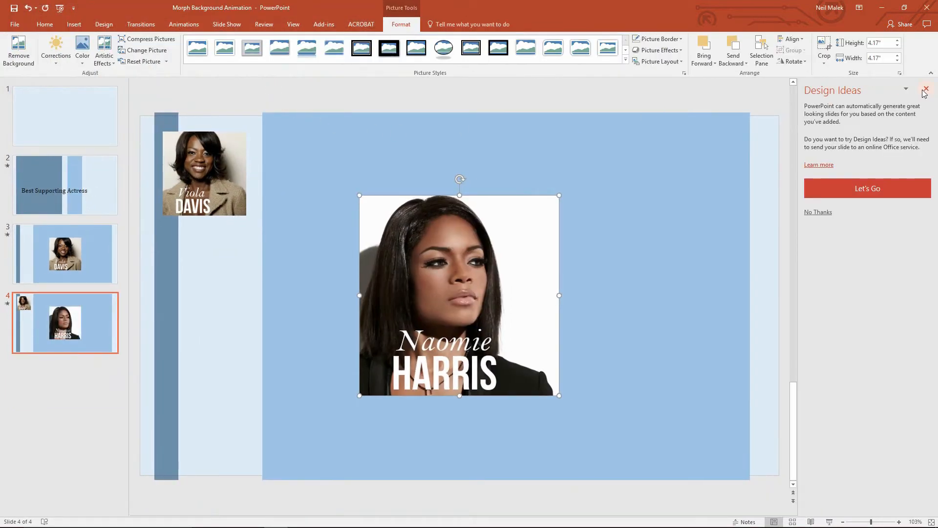
{"action": "left_click", "coordinate": [924, 90]}
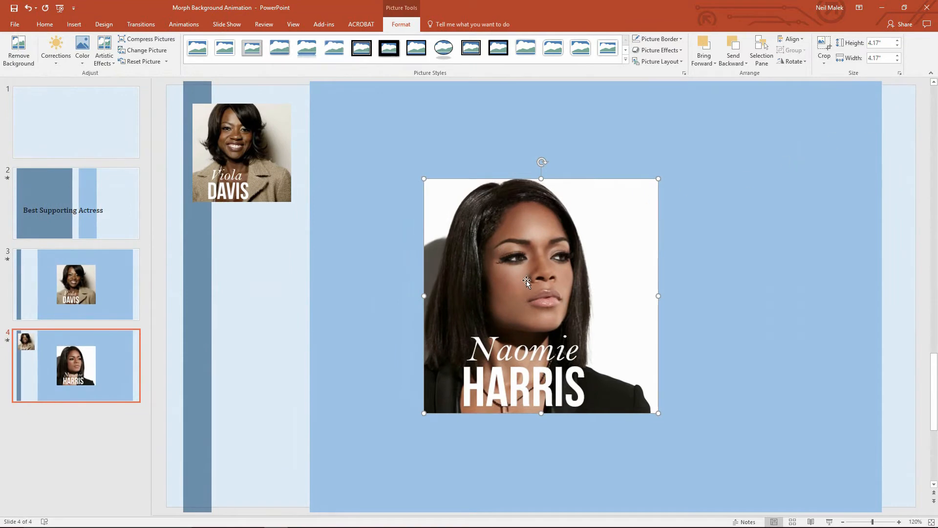
{"action": "mouse_move", "coordinate": [210, 278]}
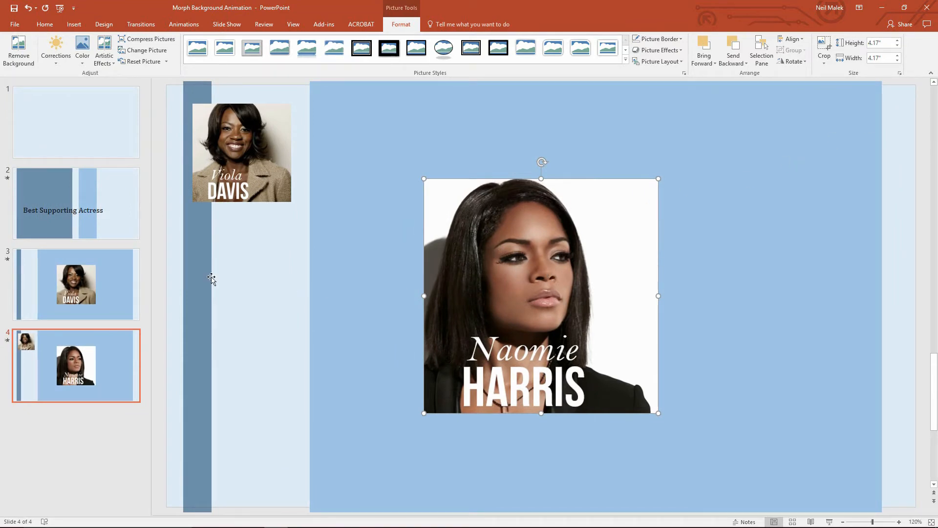
- Select the dark background bar and view slide 4's transition settings
{"action": "left_click", "coordinate": [44, 24]}
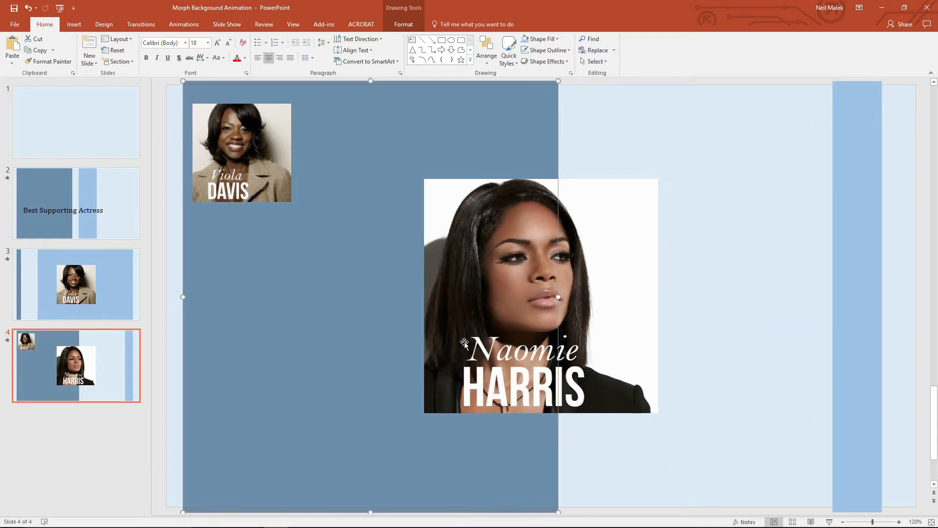
{"action": "mouse_move", "coordinate": [87, 193]}
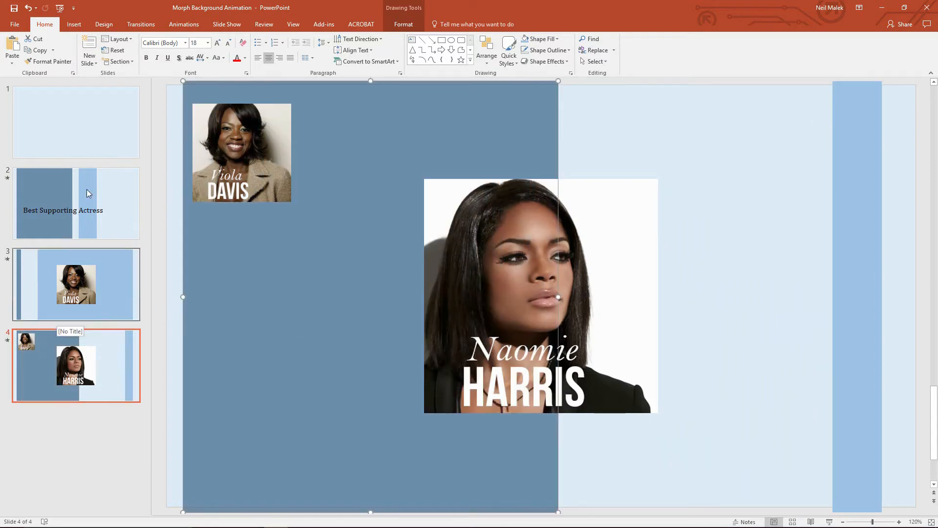
{"action": "left_click", "coordinate": [141, 25]}
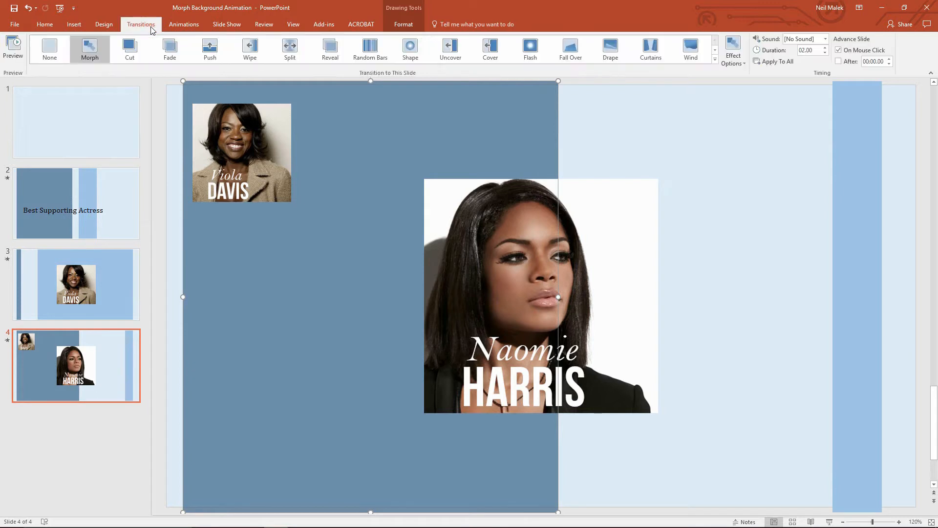
{"action": "mouse_move", "coordinate": [89, 48]}
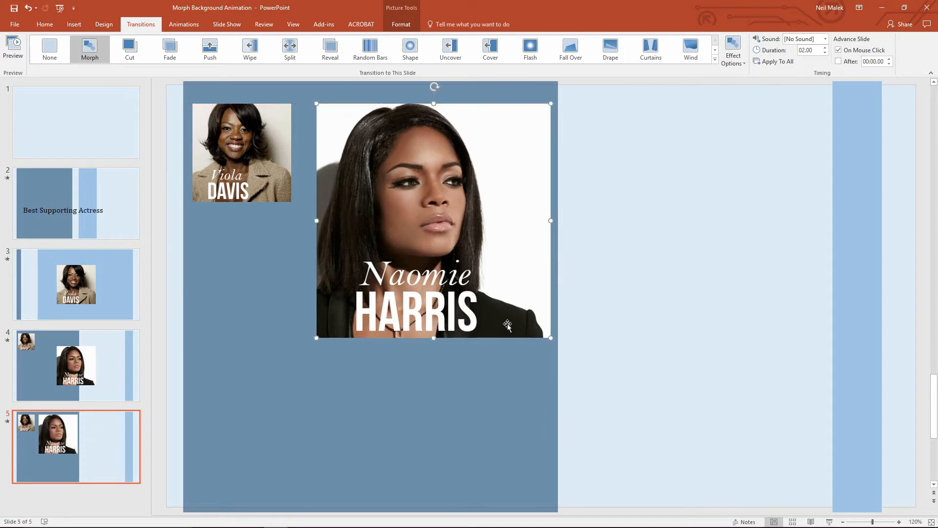
- Shrink the Harris photo beside Davis and stretch the dark background bar rightward
{"action": "left_click_drag", "start_coordinate": [549, 338], "coordinate": [435, 226]}
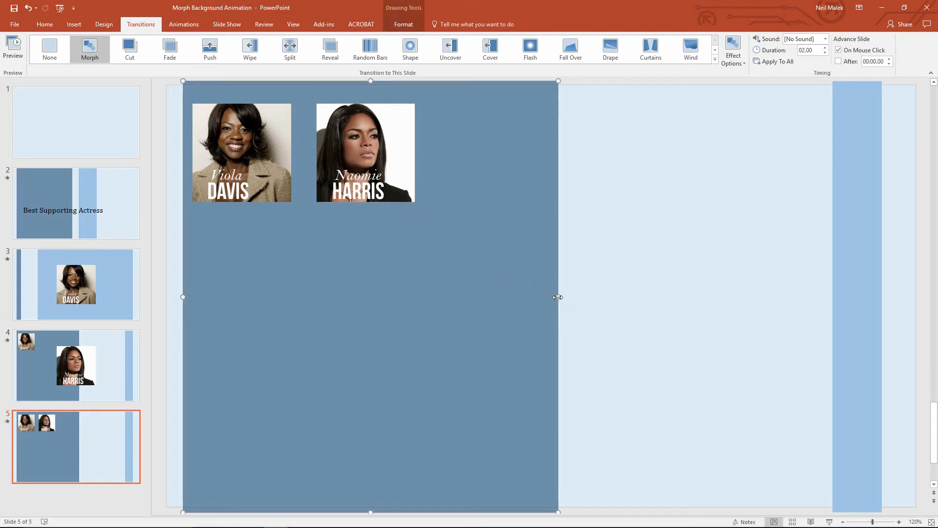
{"action": "left_click_drag", "start_coordinate": [558, 298], "coordinate": [832, 298]}
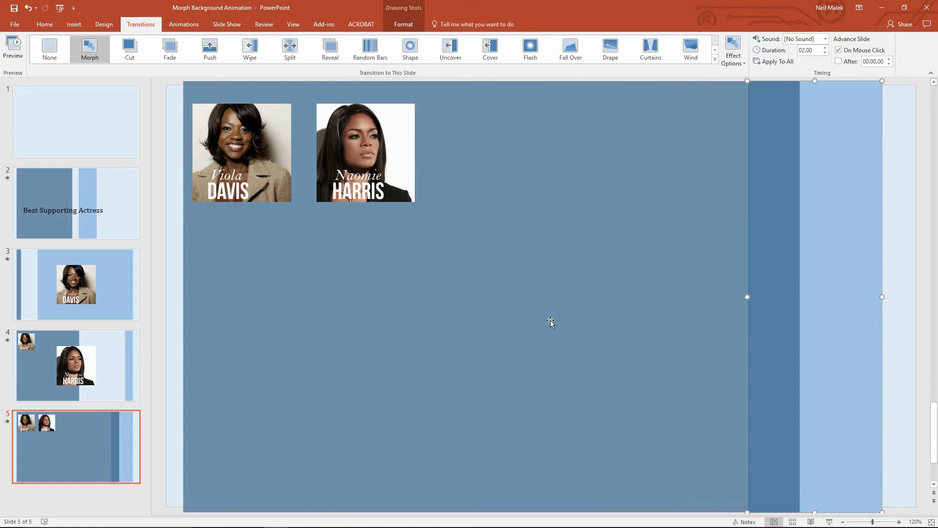
{"action": "left_click", "coordinate": [74, 24]}
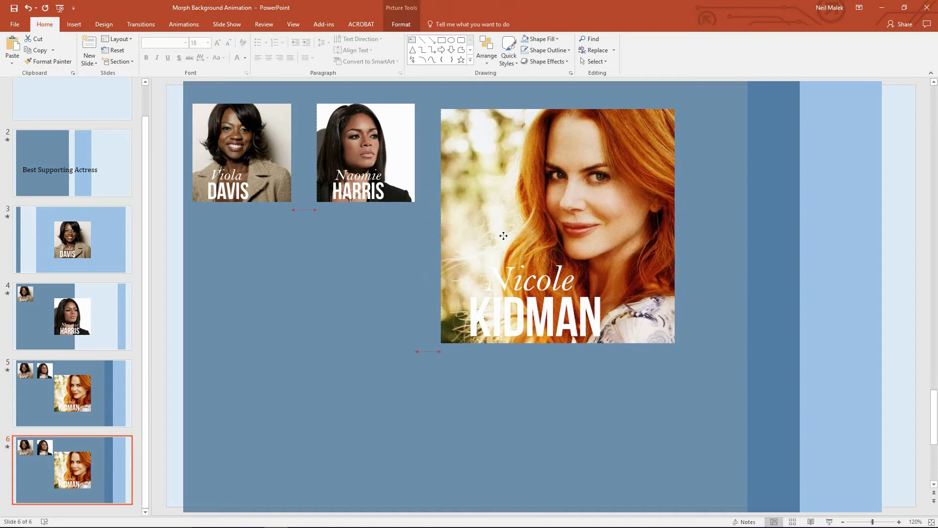
- Position the Kidman photo level with the Davis and Harris thumbnails
{"action": "left_click", "coordinate": [557, 225]}
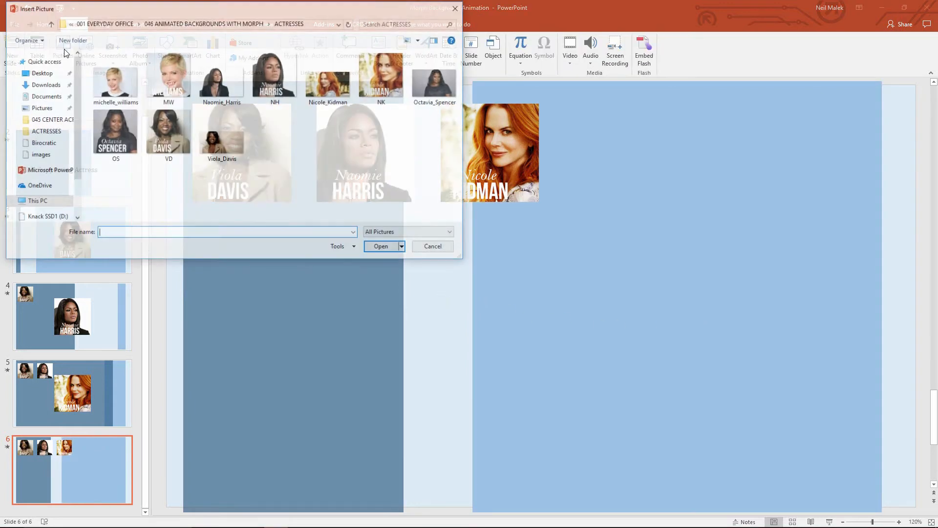
- Insert Octavia Spencer's picture and widen the dark bar past the Kidman photo
{"action": "left_click", "coordinate": [114, 130]}
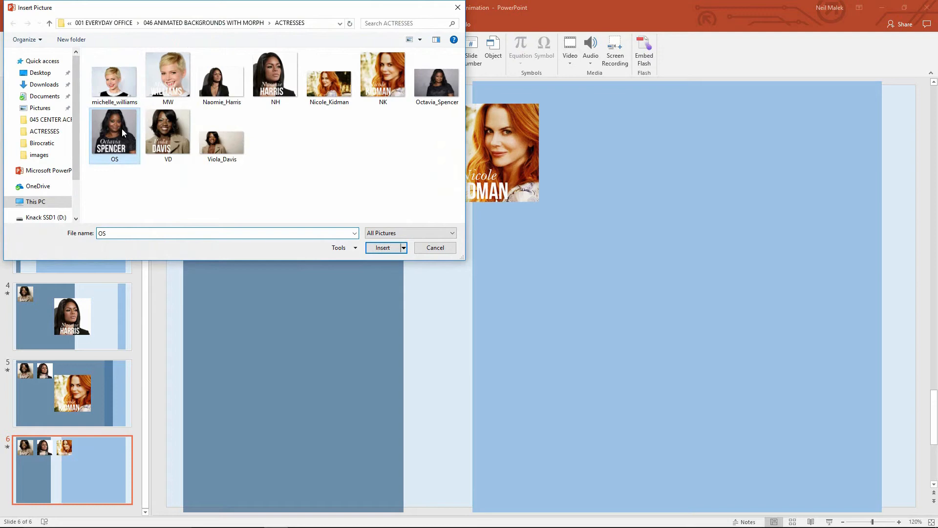
{"action": "left_click", "coordinate": [383, 247]}
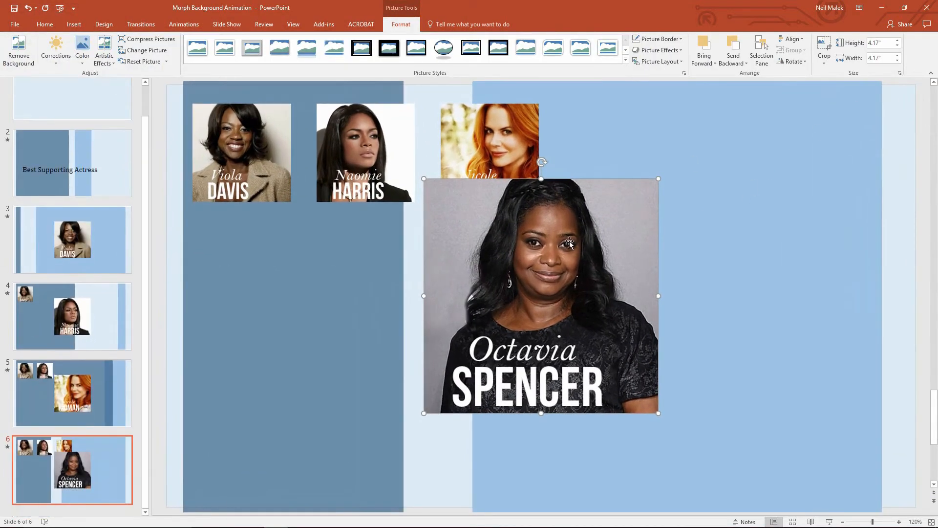
{"action": "left_click", "coordinate": [107, 453]}
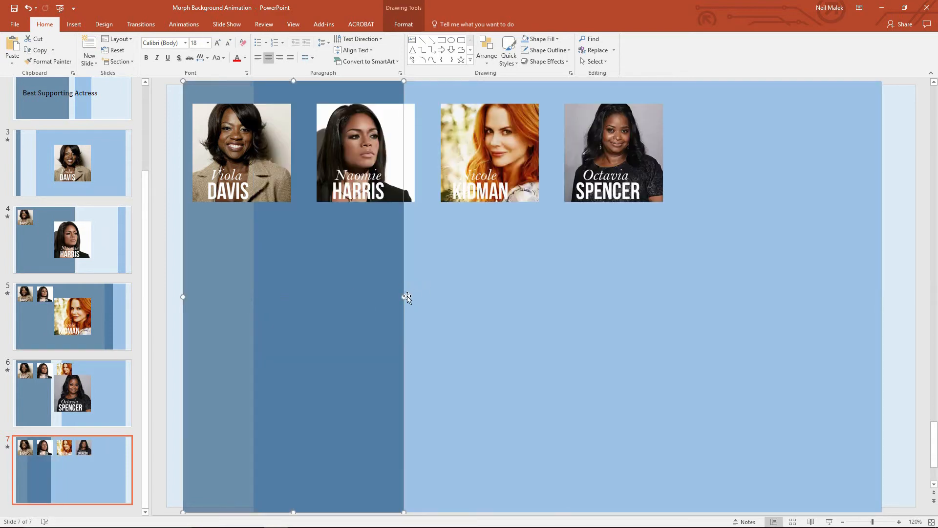
{"action": "left_click_drag", "start_coordinate": [404, 297], "coordinate": [475, 297]}
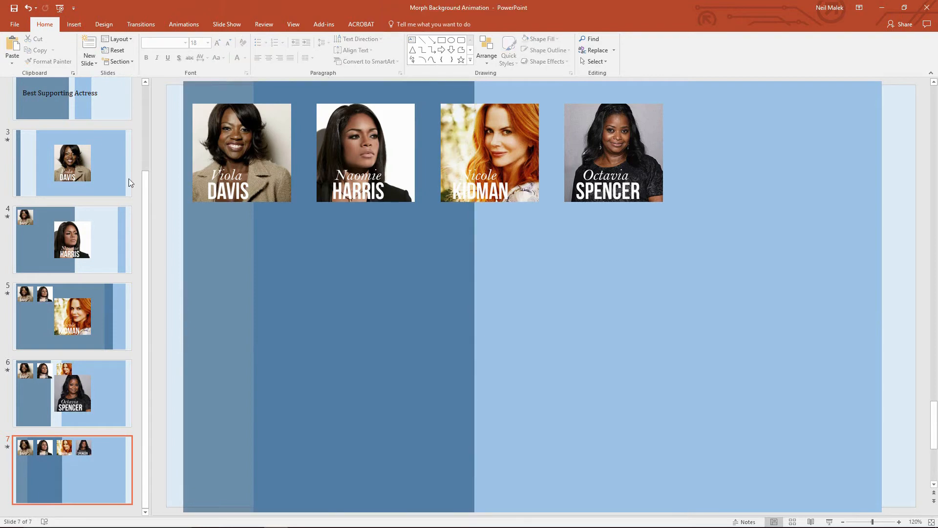
- Insert the Michelle Williams photo on slide 7 and dismiss the Design Ideas pane
{"action": "left_click", "coordinate": [73, 24]}
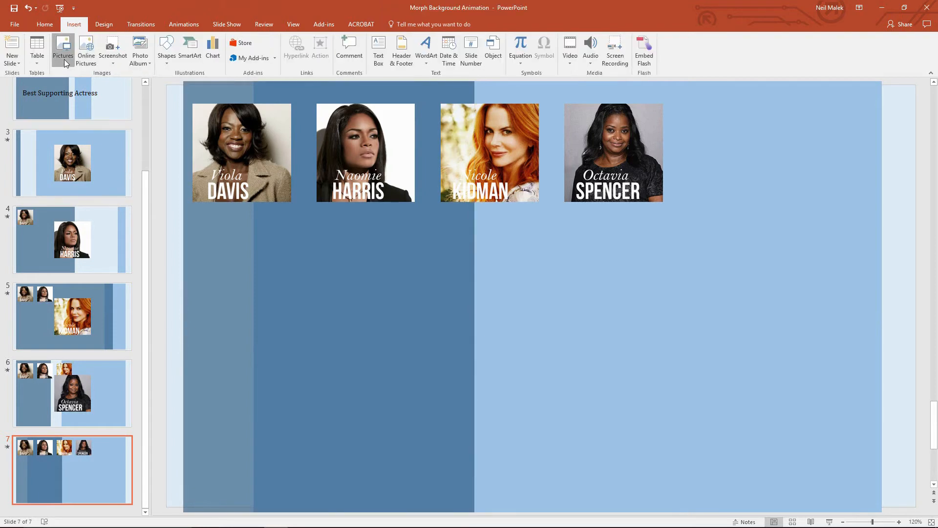
{"action": "left_click", "coordinate": [62, 50]}
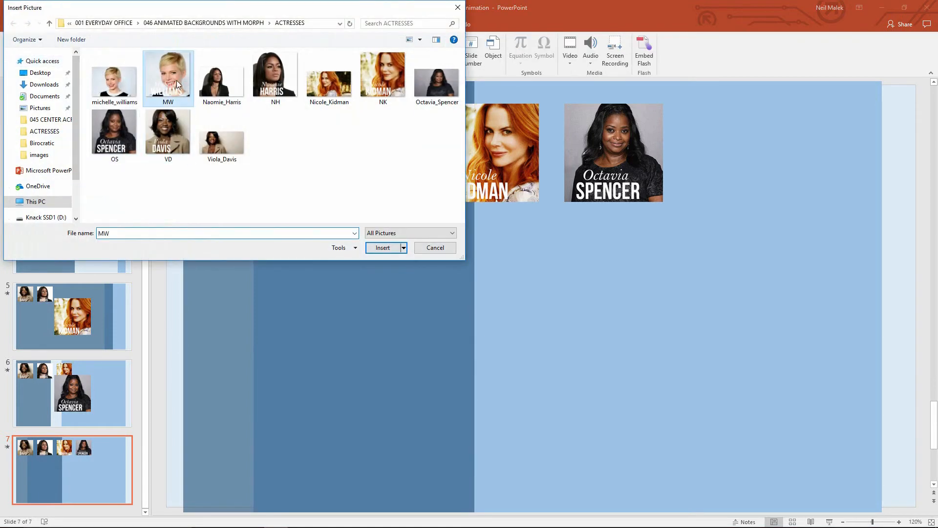
{"action": "left_click", "coordinate": [382, 247]}
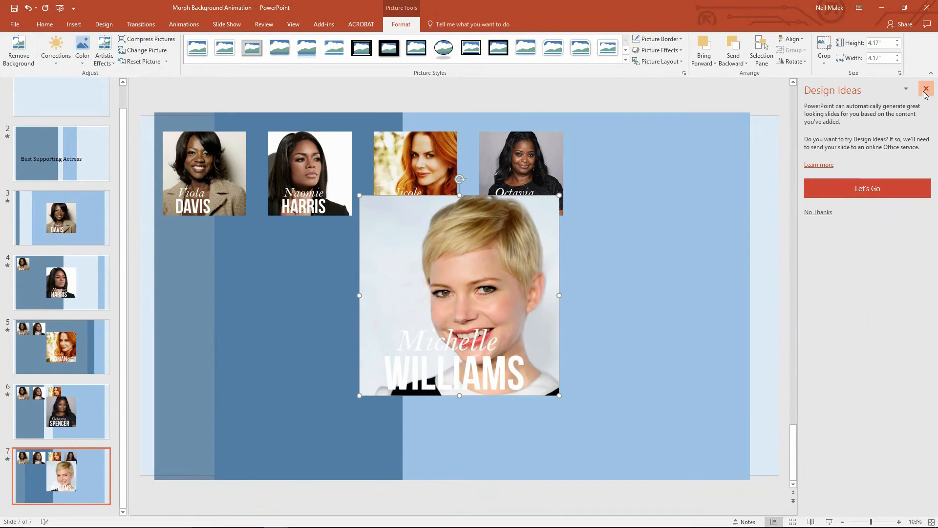
{"action": "left_click", "coordinate": [925, 89]}
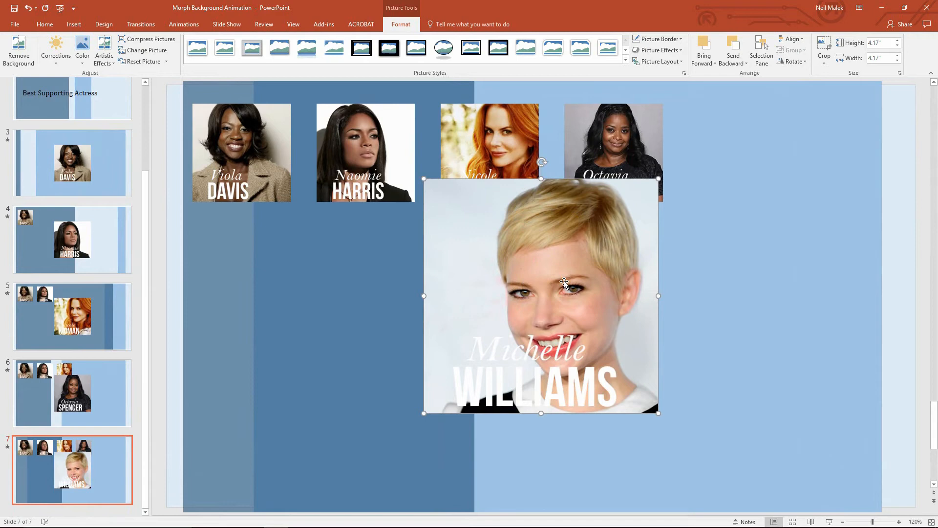
{"action": "mouse_move", "coordinate": [121, 460]}
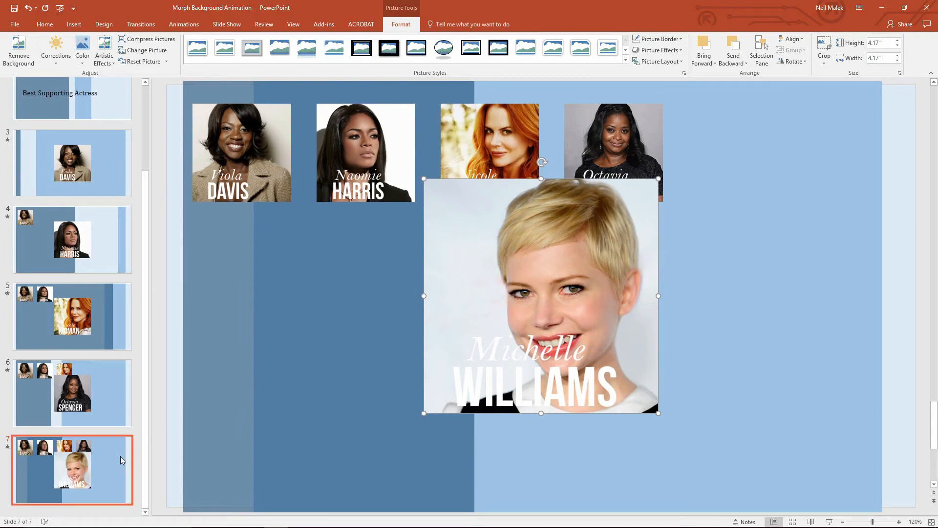
- Duplicate into slide 8, shrink Williams into the top-right row, and select the background bars
{"action": "left_click", "coordinate": [44, 24]}
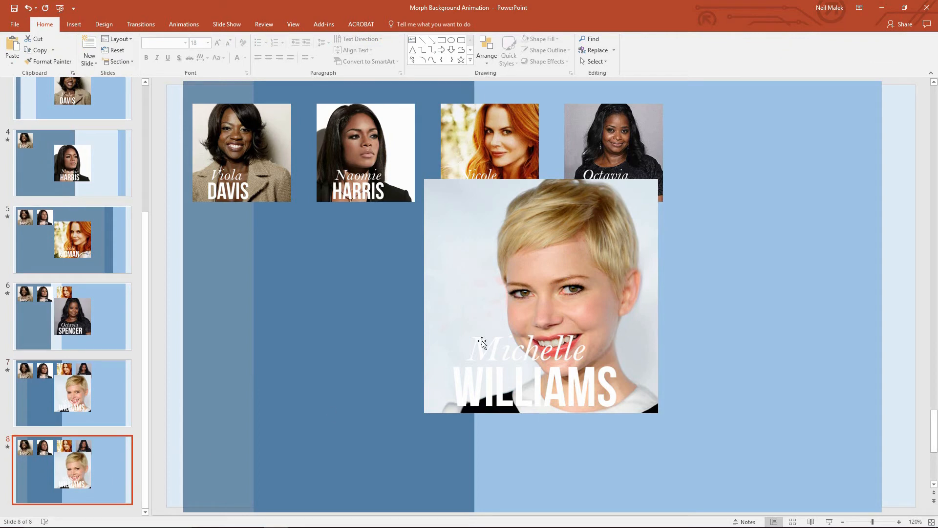
{"action": "left_click_drag", "start_coordinate": [538, 296], "coordinate": [772, 215]}
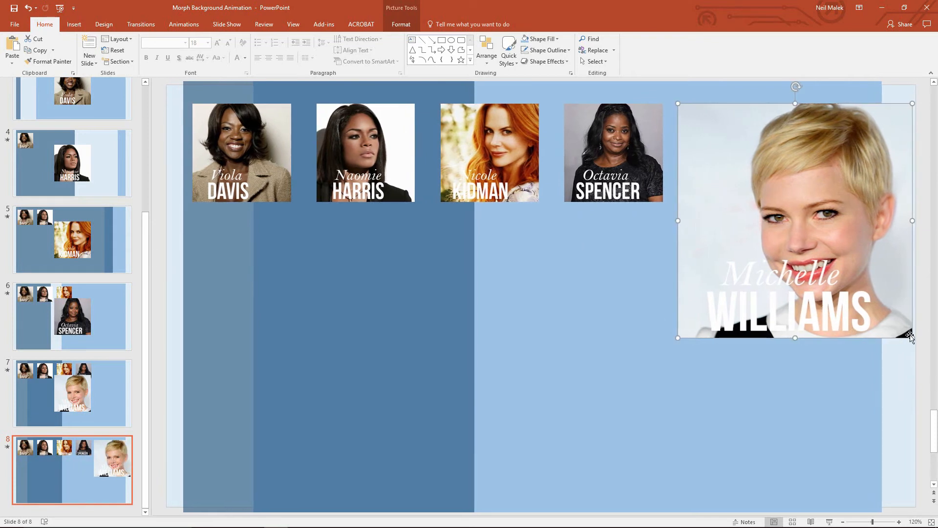
{"action": "left_click_drag", "start_coordinate": [912, 337], "coordinate": [778, 198]}
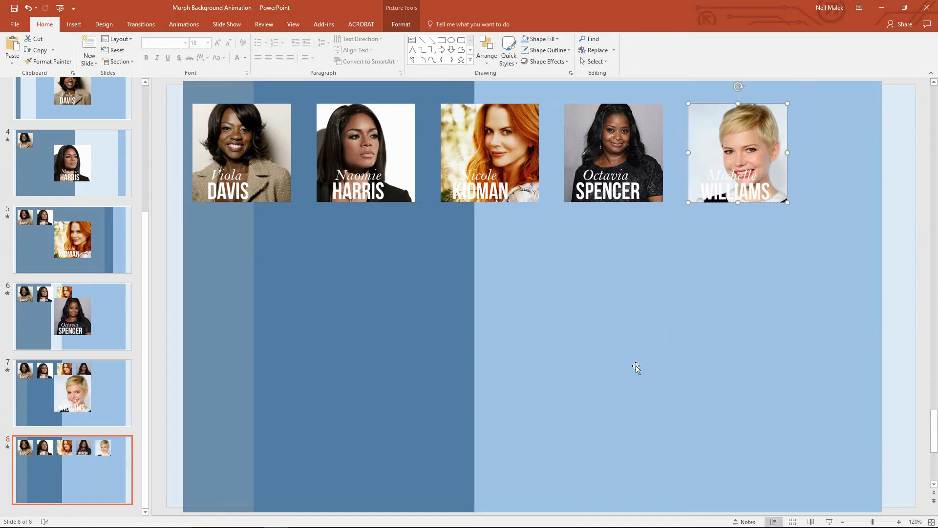
{"action": "mouse_move", "coordinate": [317, 464]}
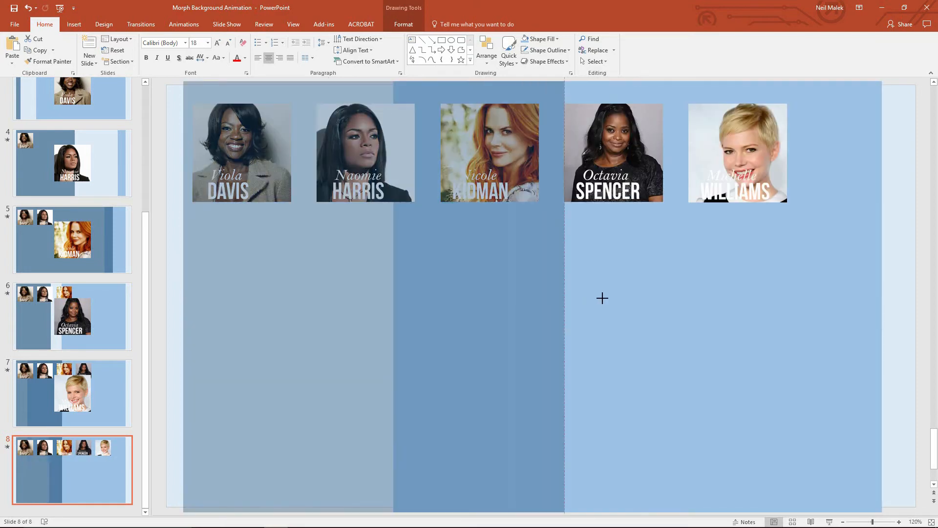
{"action": "left_click", "coordinate": [602, 299]}
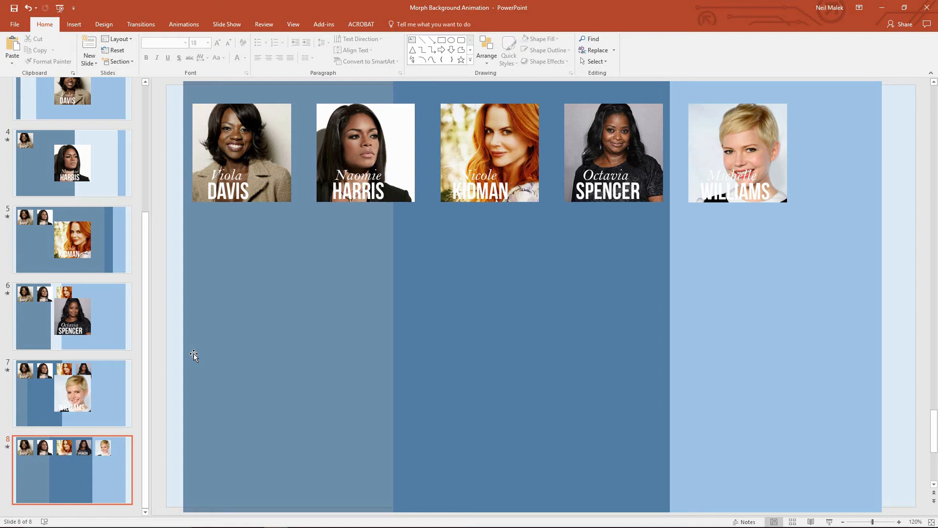
{"action": "mouse_move", "coordinate": [93, 463]}
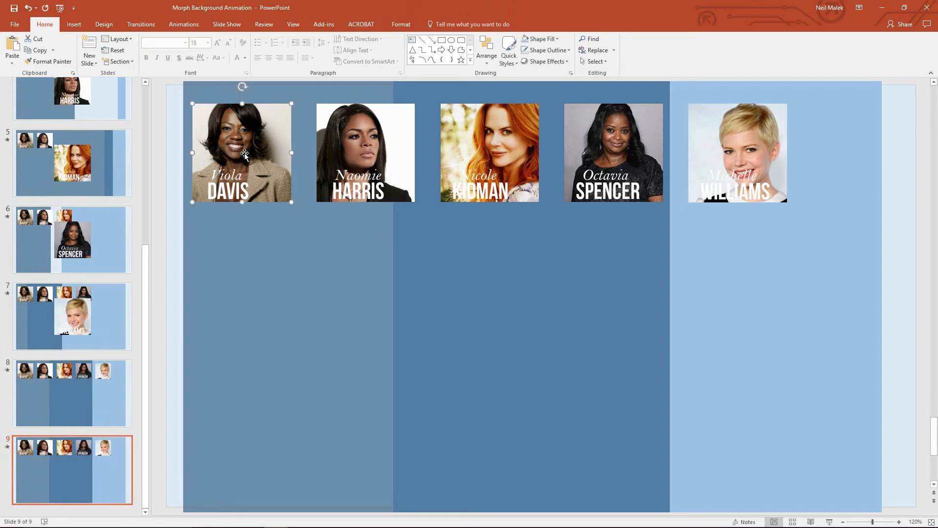
- Enlarge the Viola Davis photo and centre it vertically with Align Middle
{"action": "left_click_drag", "start_coordinate": [242, 152], "coordinate": [516, 286]}
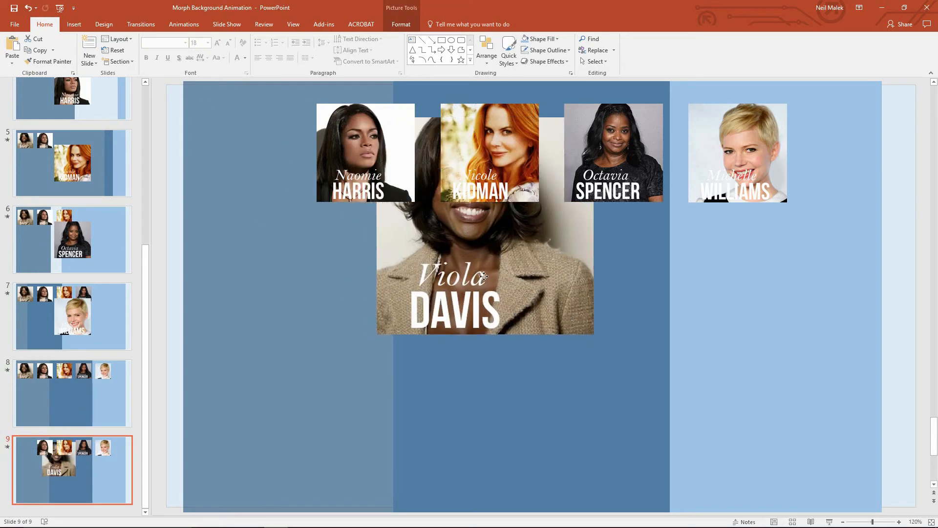
{"action": "left_click_drag", "start_coordinate": [485, 275], "coordinate": [539, 276]}
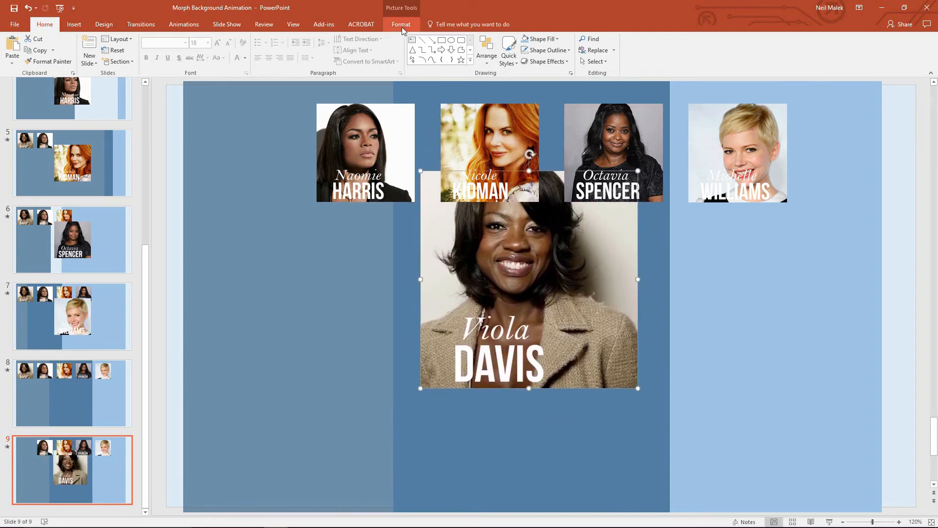
{"action": "left_click", "coordinate": [401, 24]}
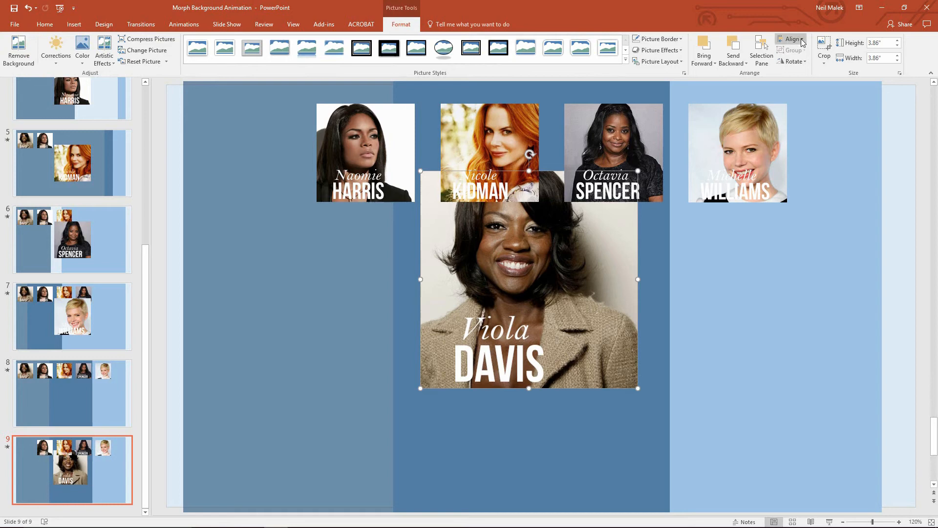
{"action": "left_click", "coordinate": [790, 38]}
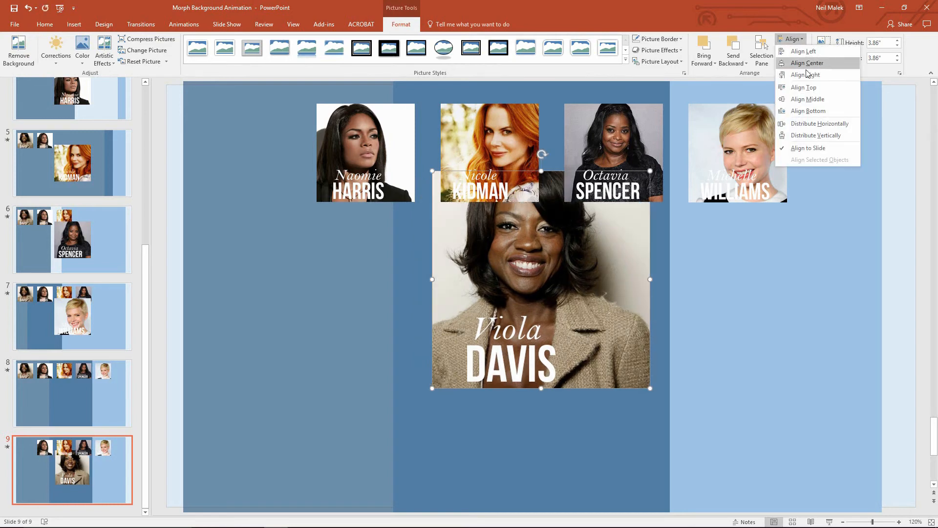
{"action": "left_click", "coordinate": [803, 87]}
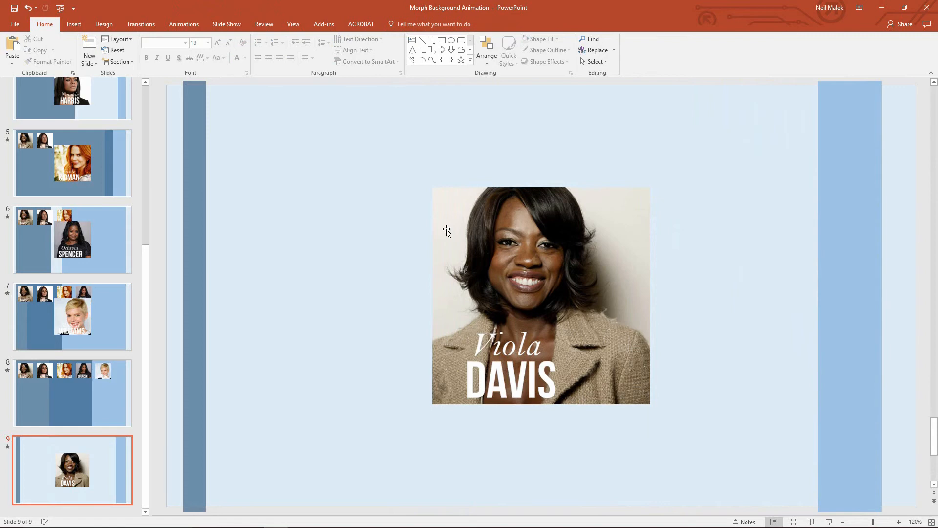
- Show slide 9's transition settings, confirming Morph is applied
{"action": "left_click", "coordinate": [141, 24]}
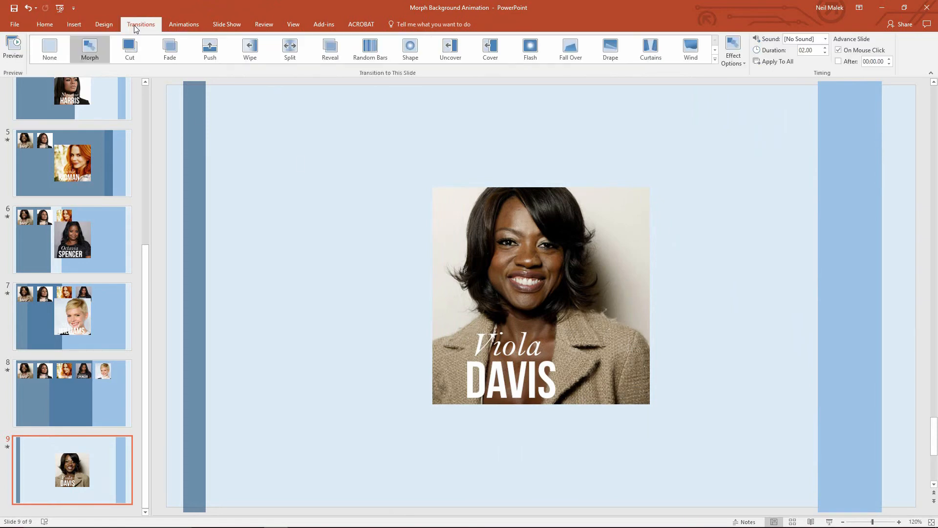
{"action": "mouse_move", "coordinate": [194, 245]}
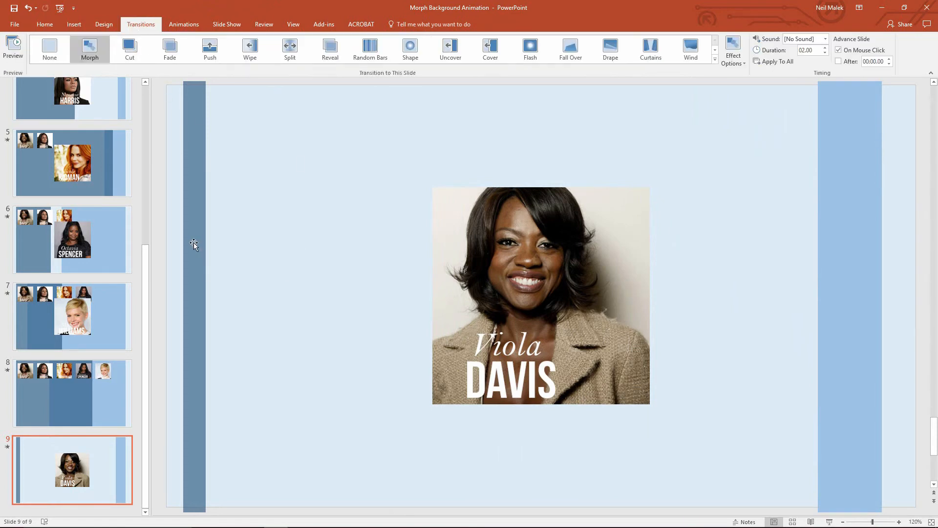
{"action": "mouse_move", "coordinate": [92, 121]}
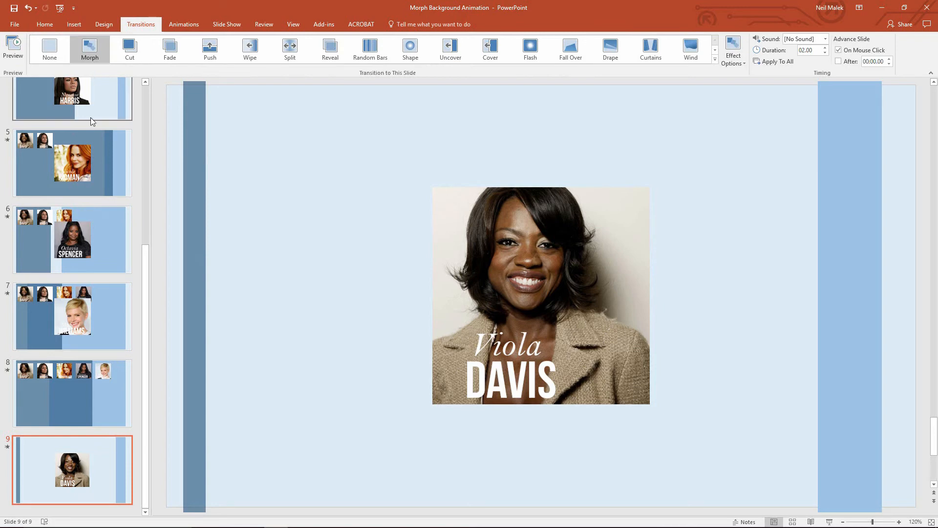
{"action": "mouse_move", "coordinate": [183, 278]}
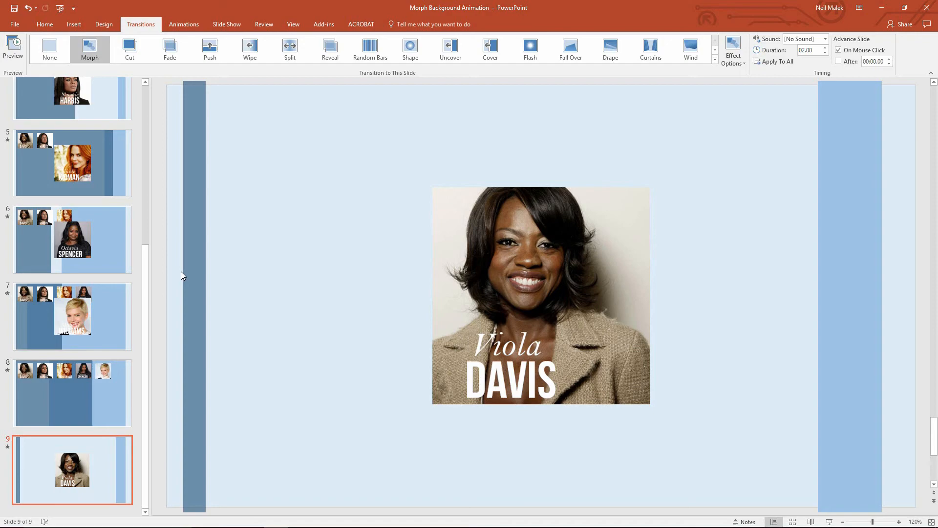
{"action": "mouse_move", "coordinate": [158, 282]}
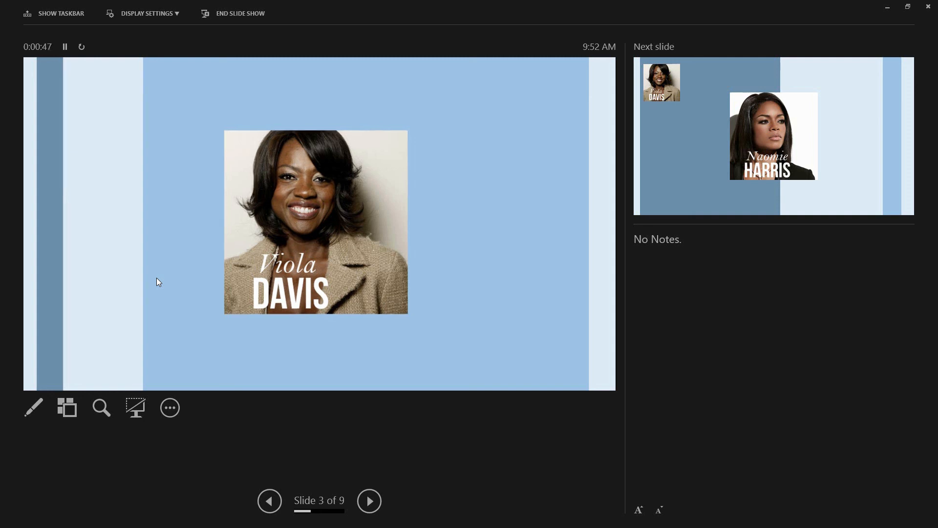
- Advance the Presenter View slideshow two slides to Octavia Spencer's slide
{"action": "left_click", "coordinate": [369, 501]}
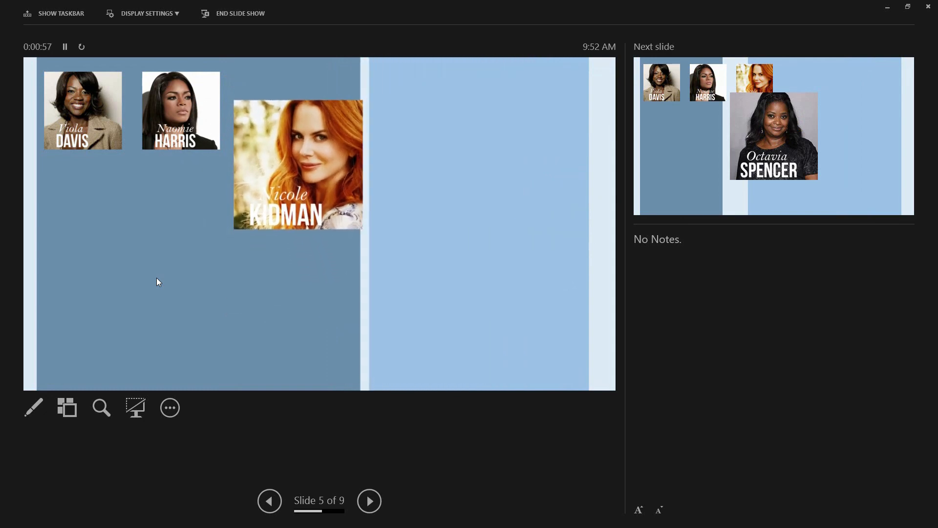
{"action": "left_click", "coordinate": [368, 501]}
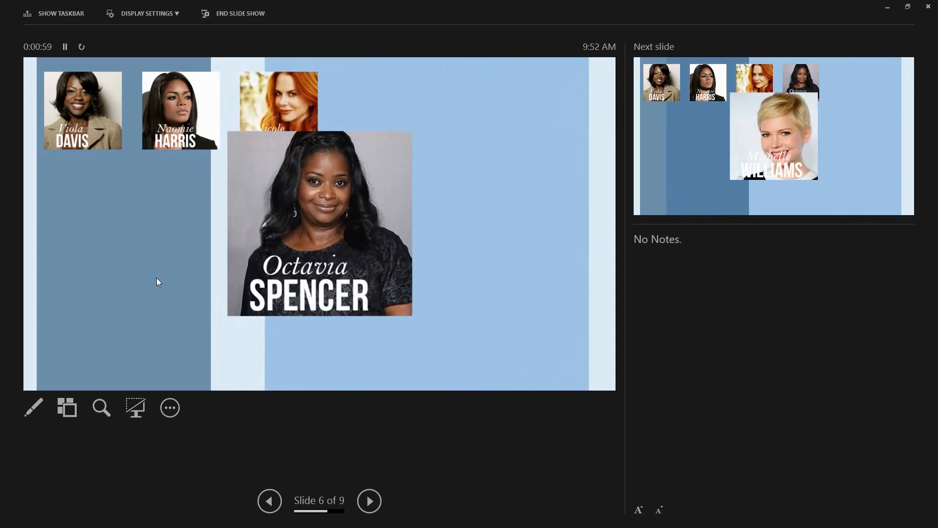